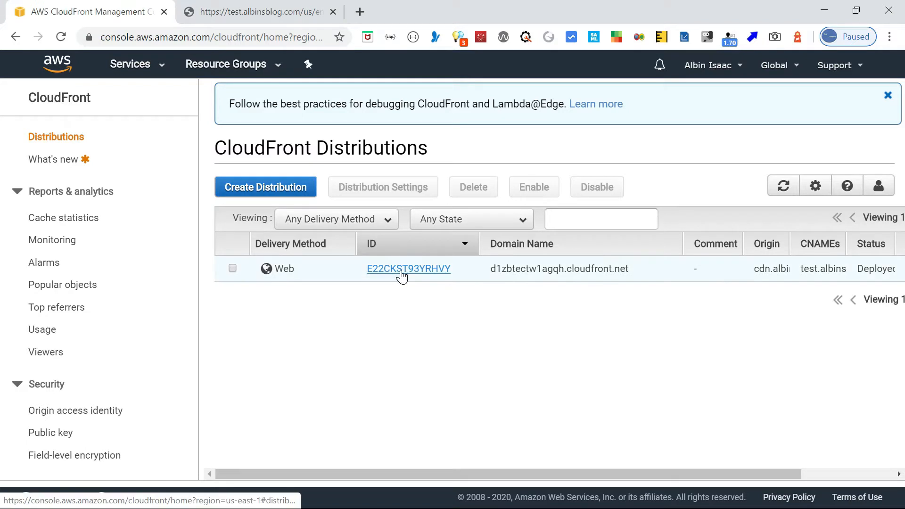
# View distribution E22CKST93YRHVY's General details, noting CNAME test.albinsblog.com, and check the site.
pyautogui.click(408, 269)
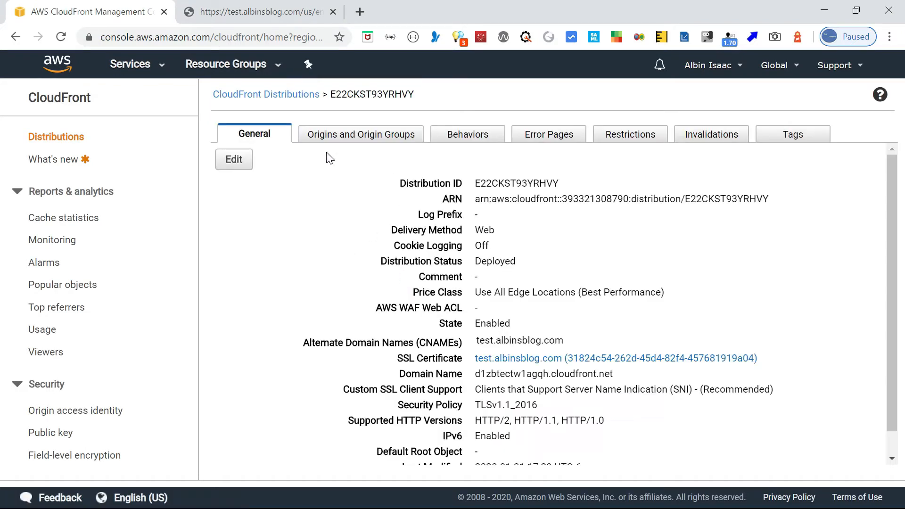
pyautogui.doubleClick(500, 340)
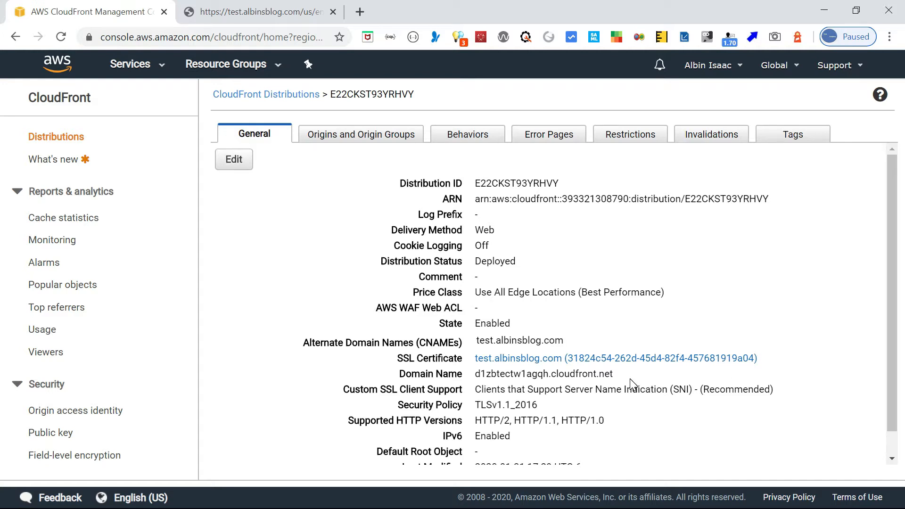
pyautogui.moveTo(475, 345)
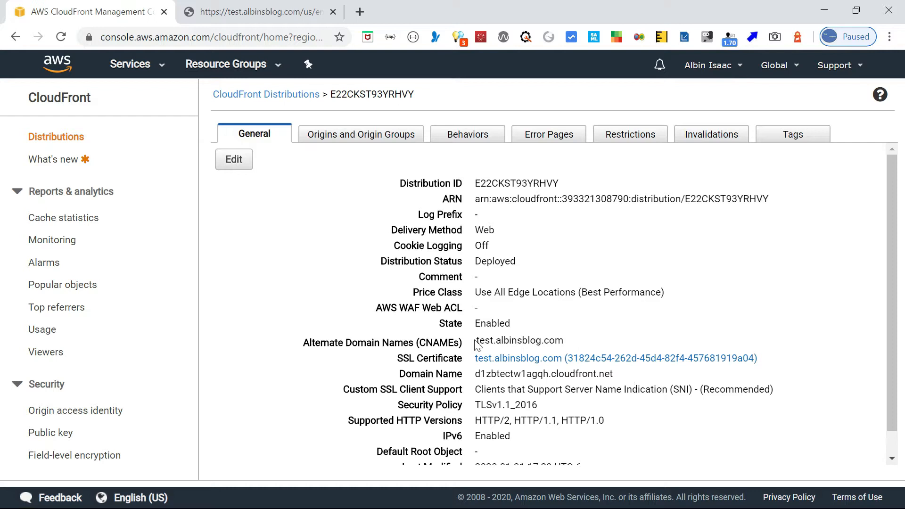
pyautogui.doubleClick(492, 341)
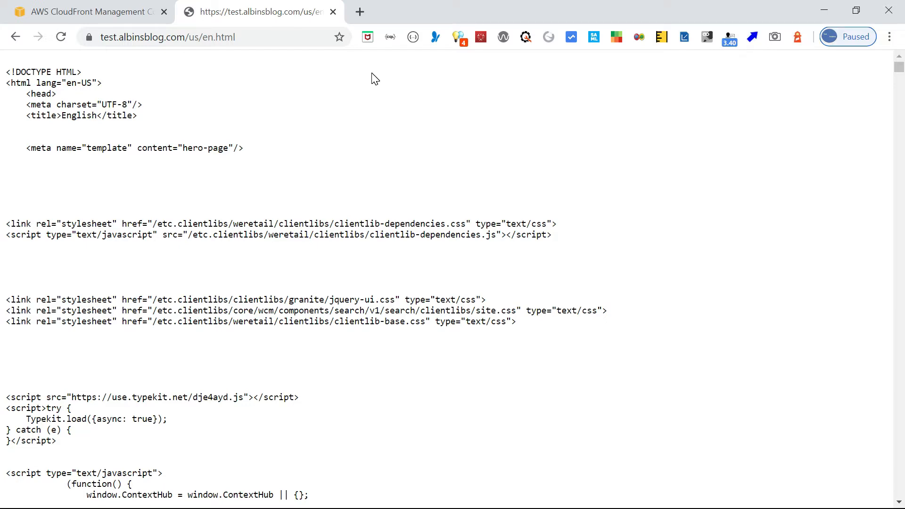
pyautogui.click(87, 12)
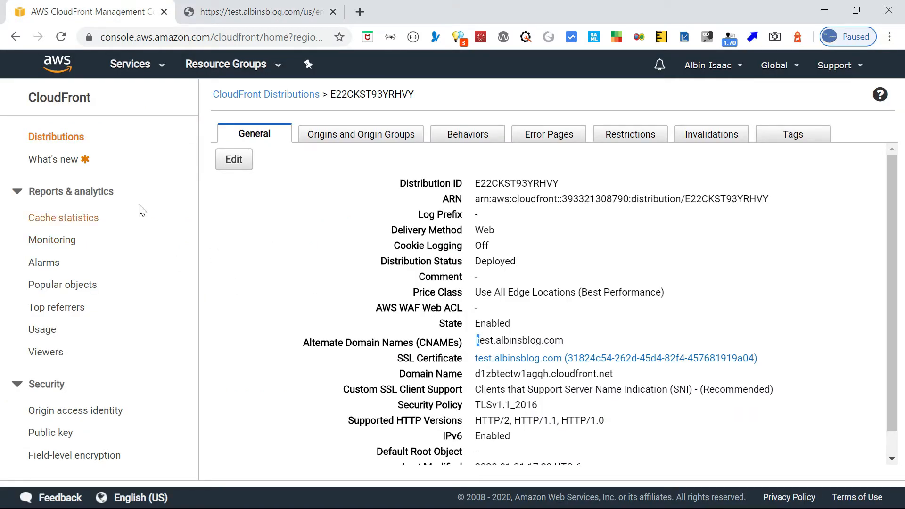
# Navigate from Services to Lambda and begin creating a new function.
pyautogui.click(130, 65)
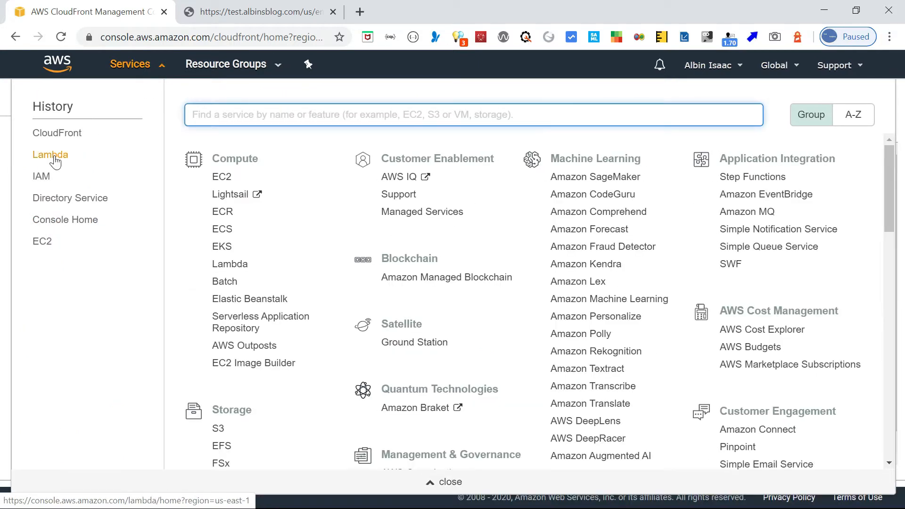
pyautogui.click(50, 154)
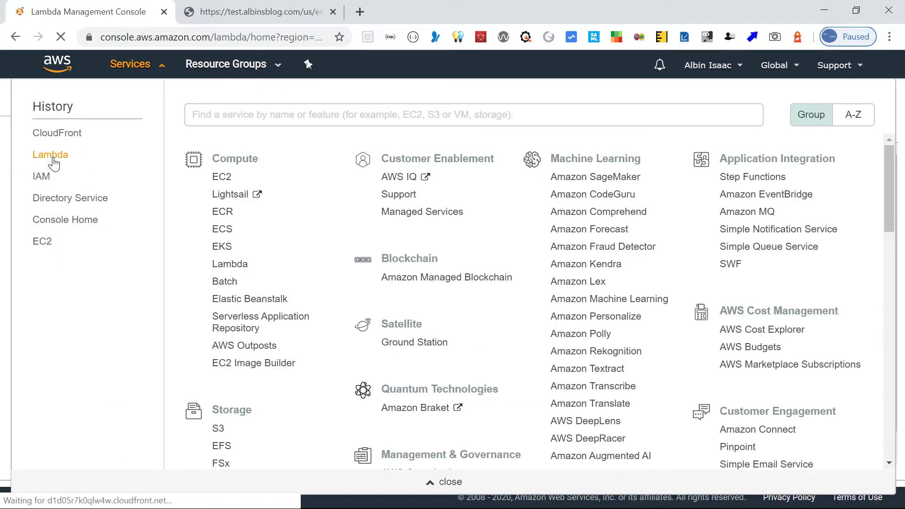
pyautogui.click(50, 153)
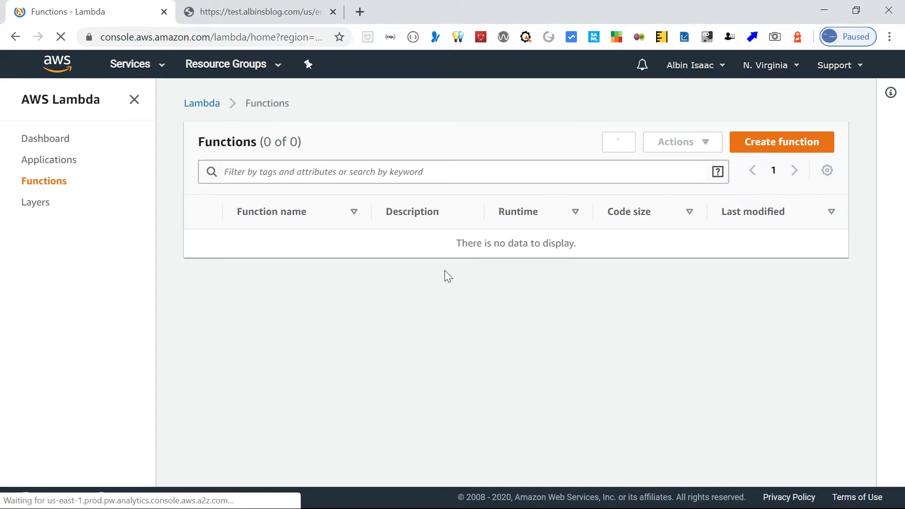
pyautogui.click(781, 142)
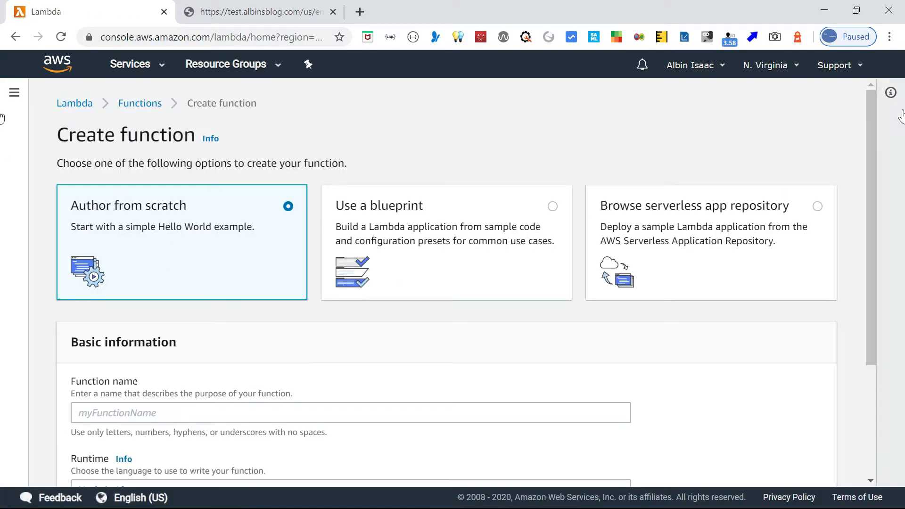
# Name the new from-scratch function viewer-request-handler-new.
pyautogui.scroll(-3)
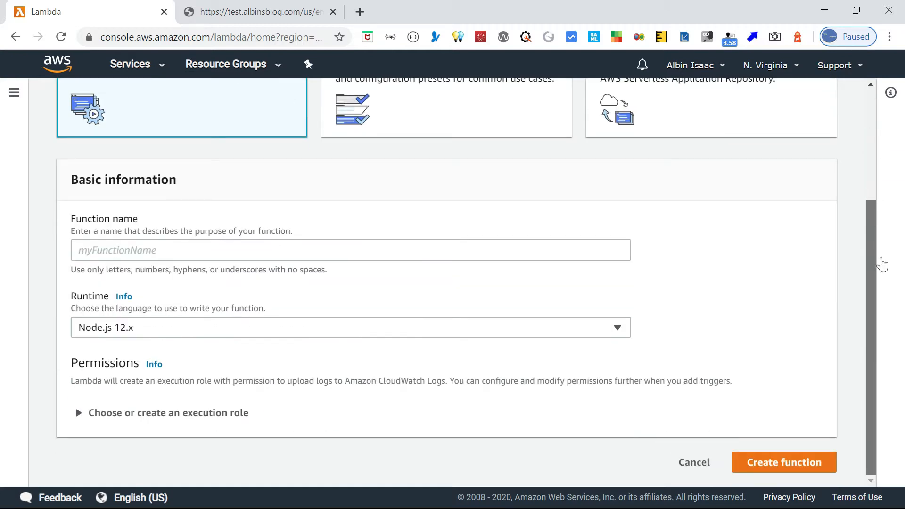
pyautogui.press('alt+tab')
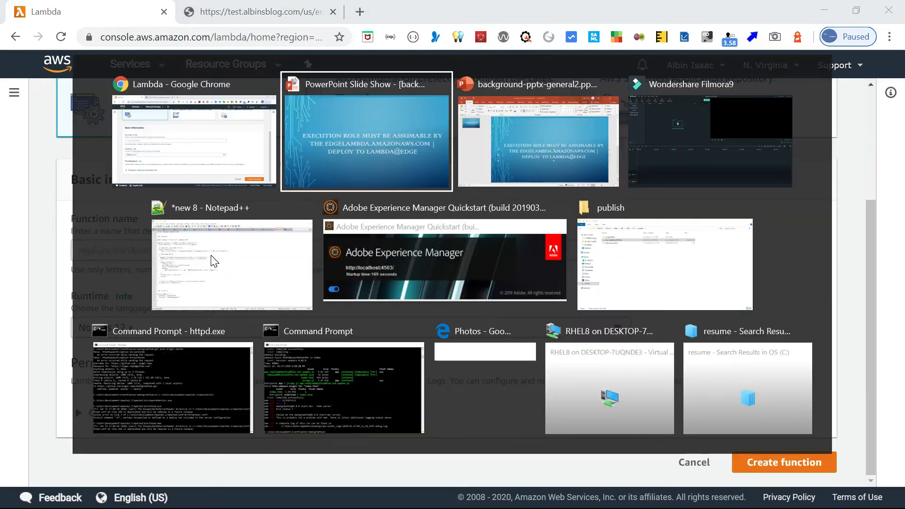
pyautogui.click(231, 264)
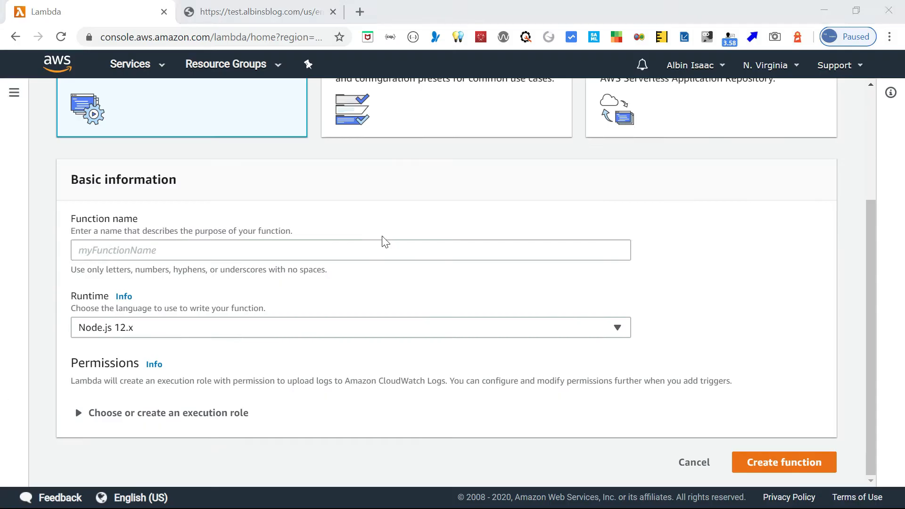
pyautogui.write('viewer-request-handler-new')
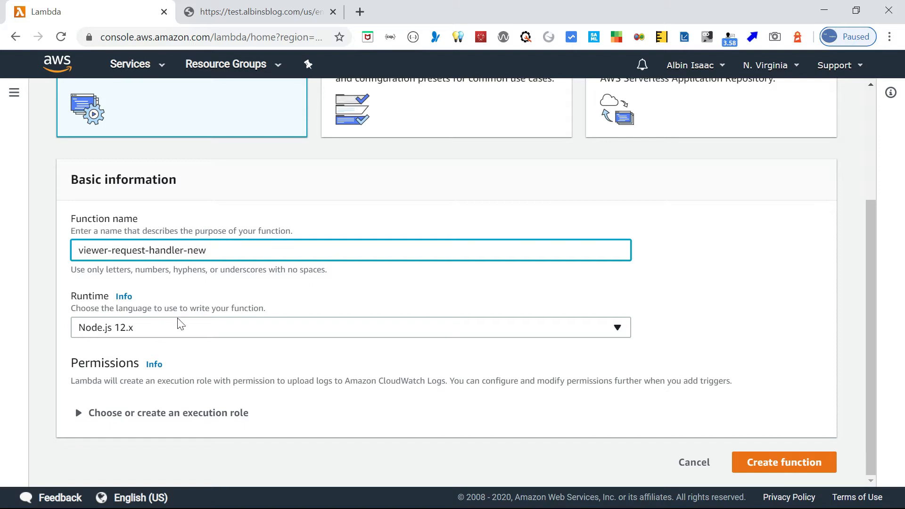
pyautogui.moveTo(161, 337)
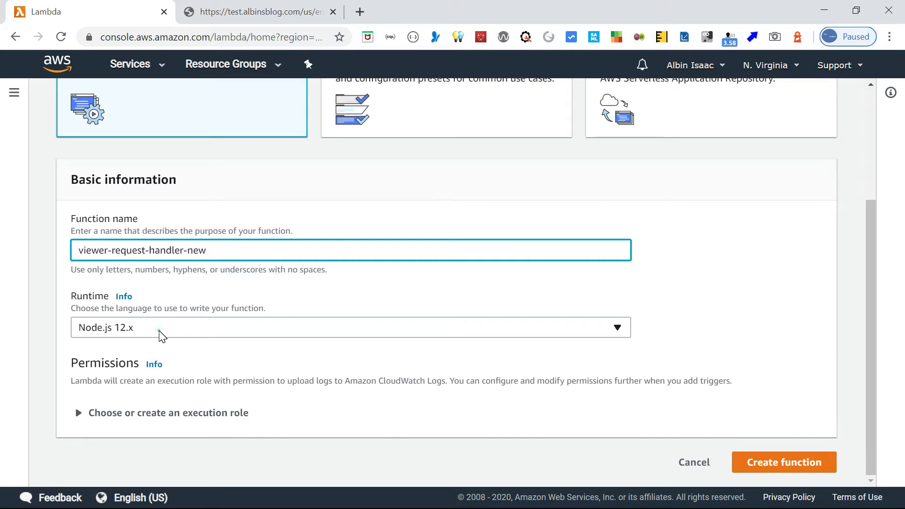
# Choose Node.js 10.x as the function runtime.
pyautogui.click(351, 327)
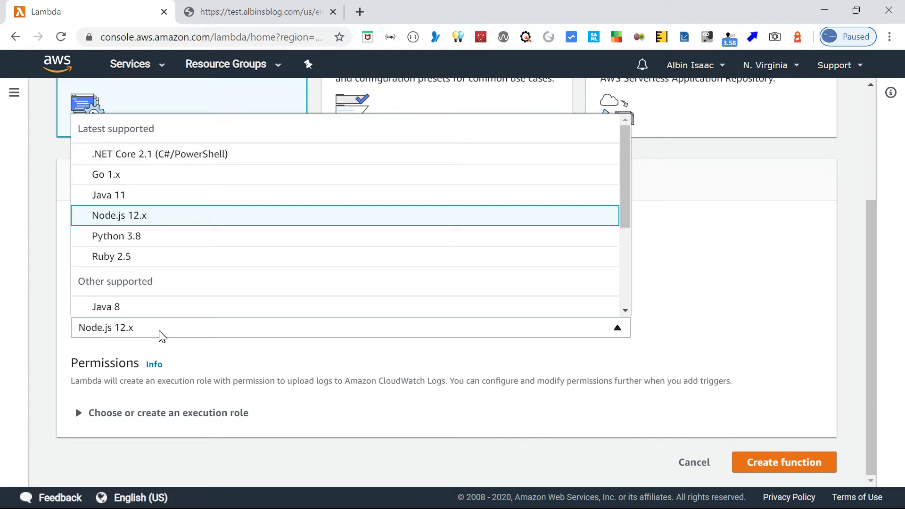
pyautogui.moveTo(660, 216)
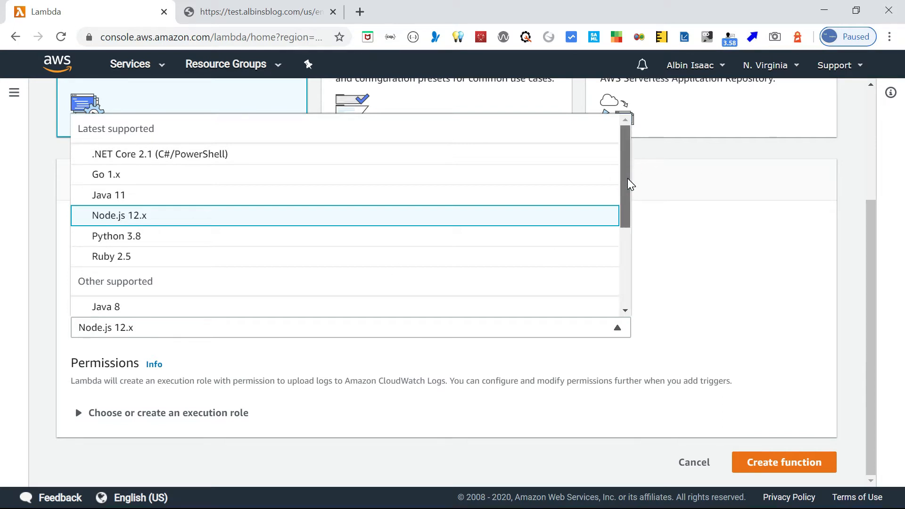
pyautogui.scroll(-3)
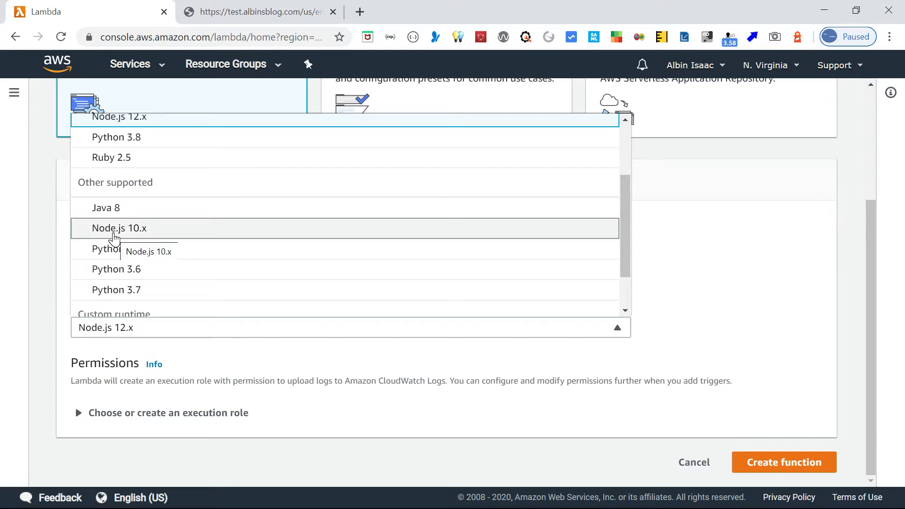
pyautogui.click(119, 228)
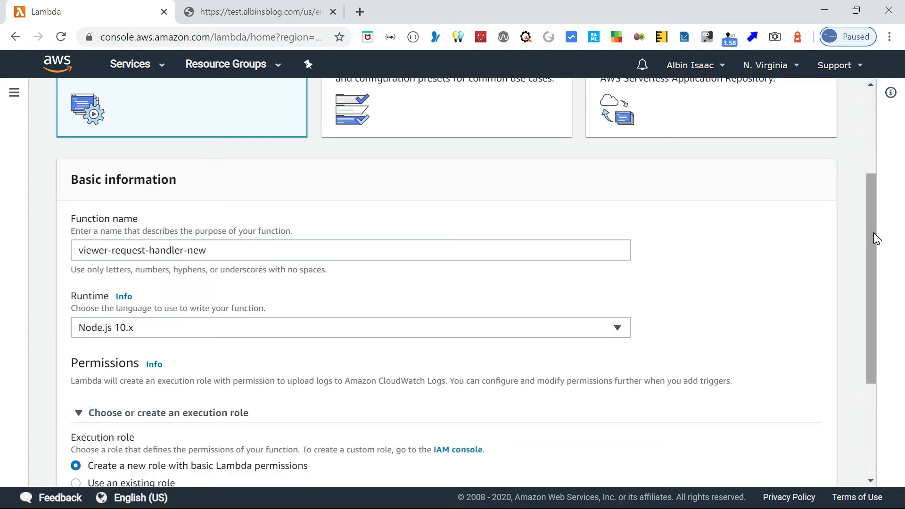
# Keep a new basic-permissions execution role and create the function.
pyautogui.scroll(-3)
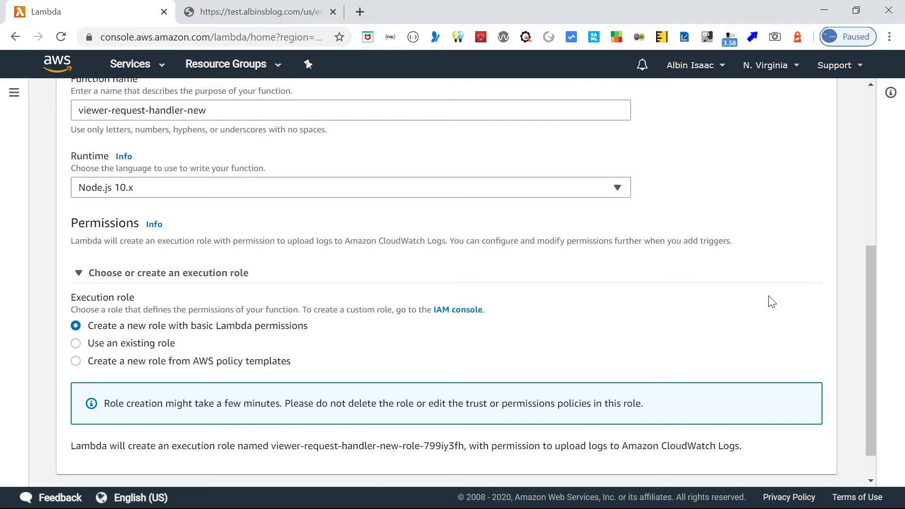
pyautogui.scroll(-3)
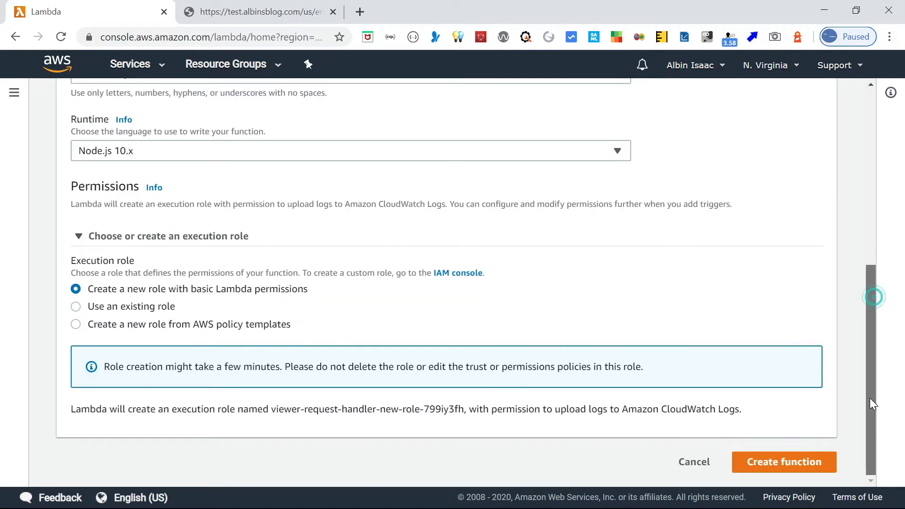
pyautogui.click(784, 462)
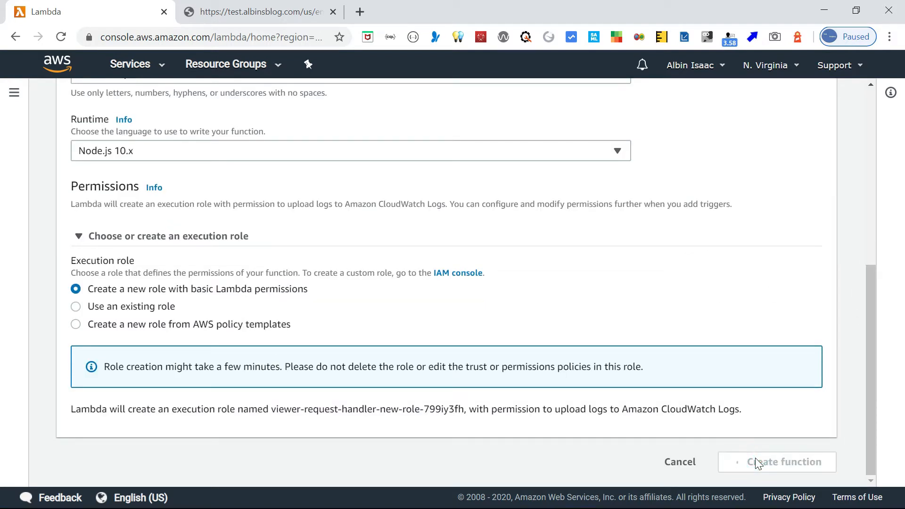
pyautogui.click(784, 462)
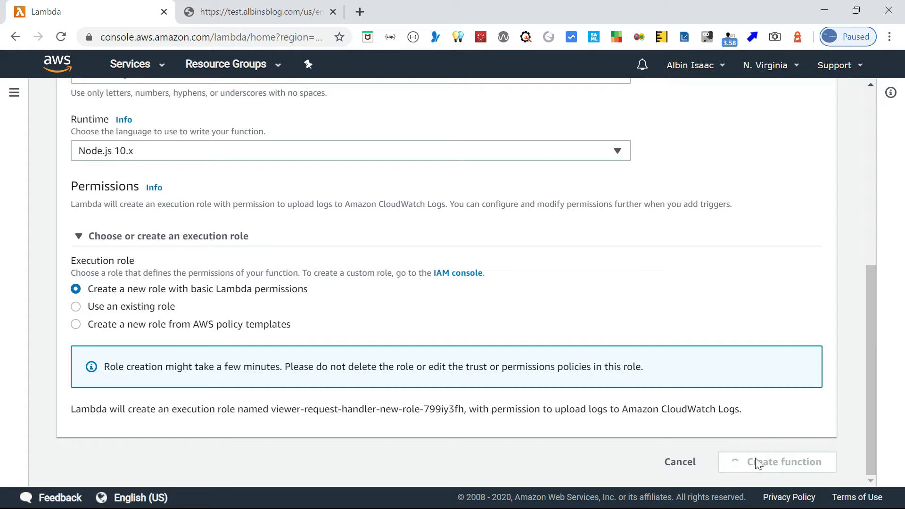
# Review the basic-auth viewer-request handler code in index.js once the function loads.
pyautogui.click(776, 462)
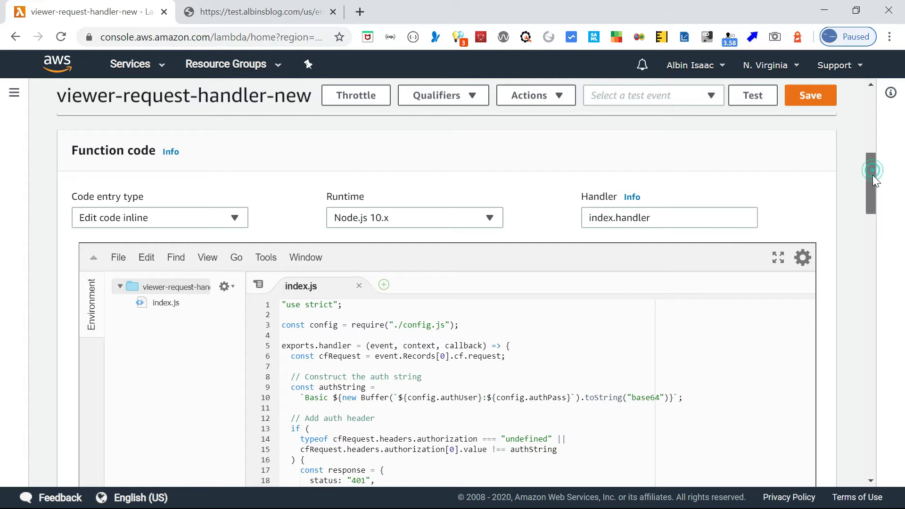
pyautogui.scroll(-3)
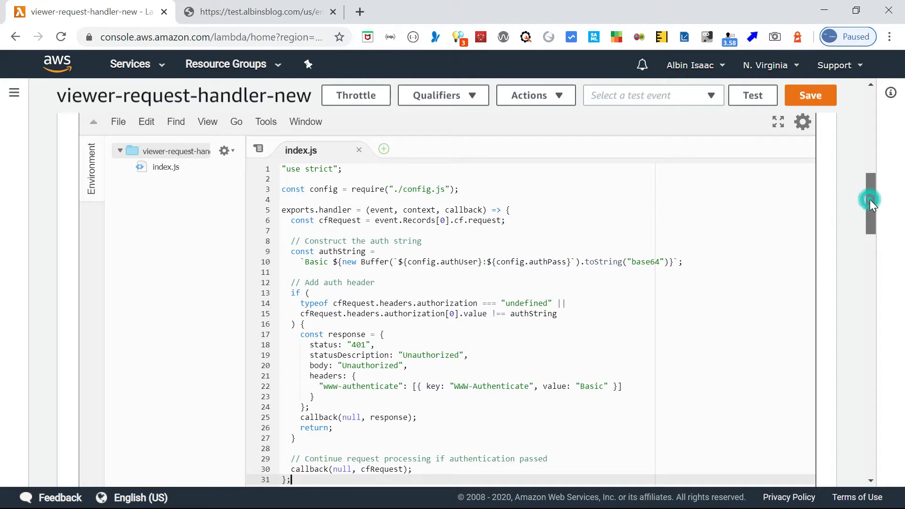
pyautogui.scroll(-3)
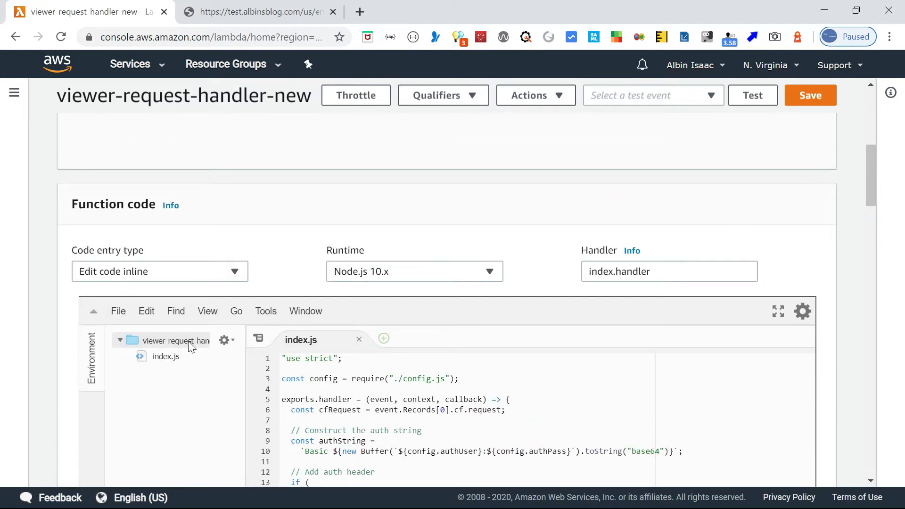
# Add a new 'config.' file beside index.js and check the existing service role.
pyautogui.rightClick(176, 341)
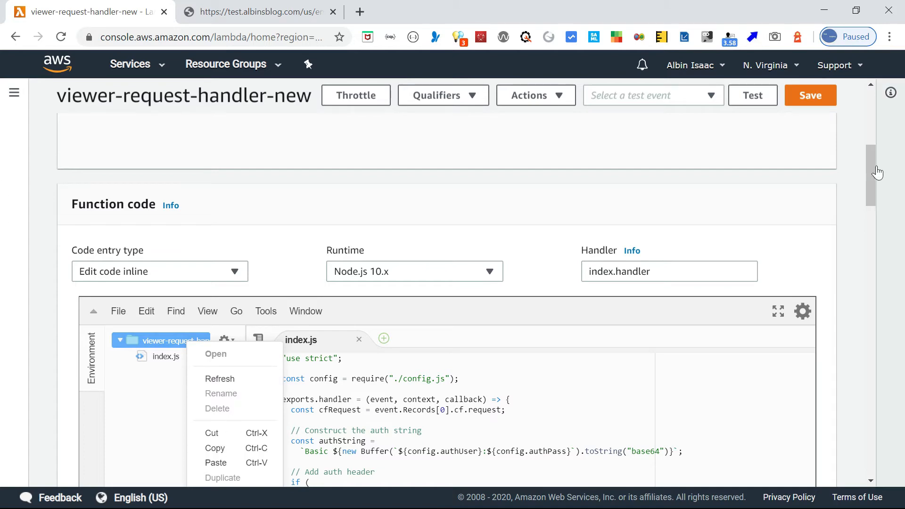
pyautogui.scroll(-3)
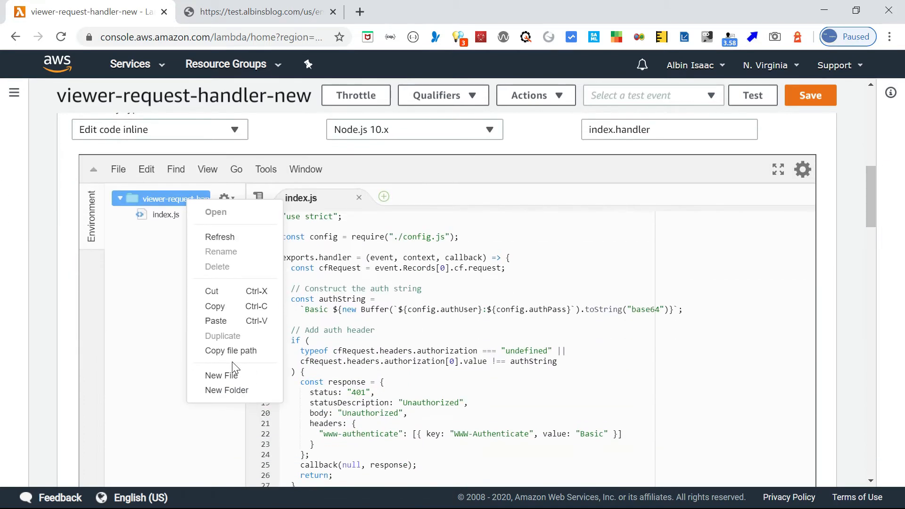
pyautogui.click(220, 375)
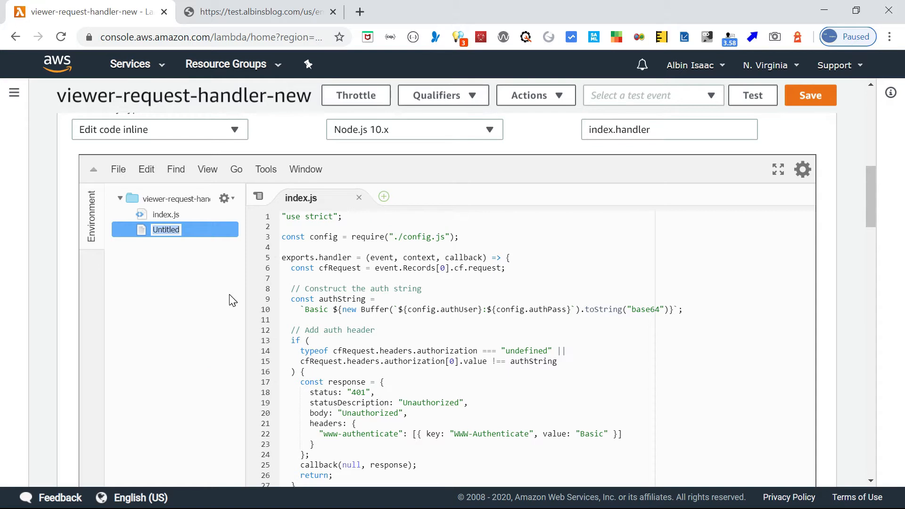
pyautogui.write('config.')
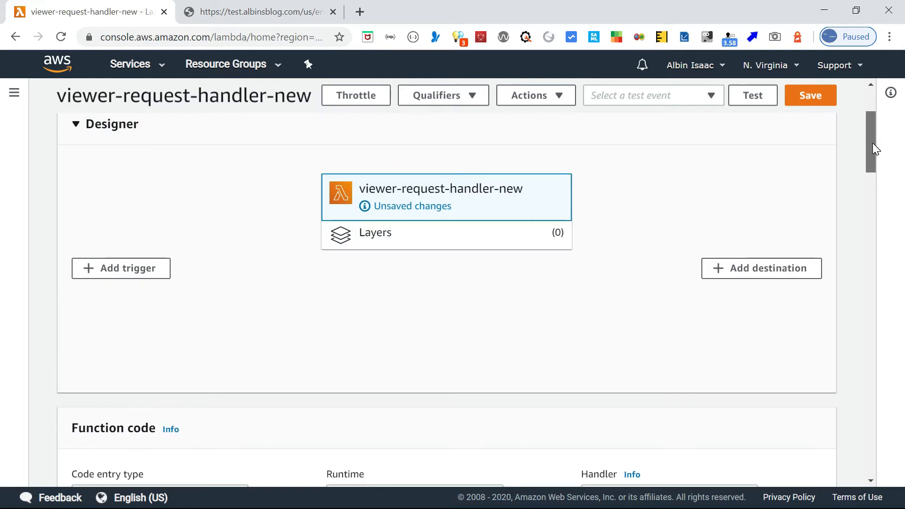
pyautogui.scroll(-3)
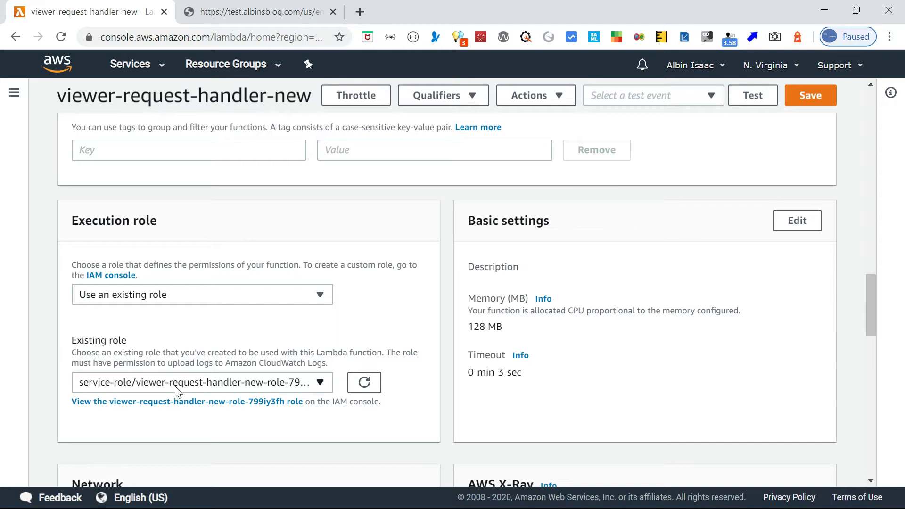
pyautogui.moveTo(279, 397)
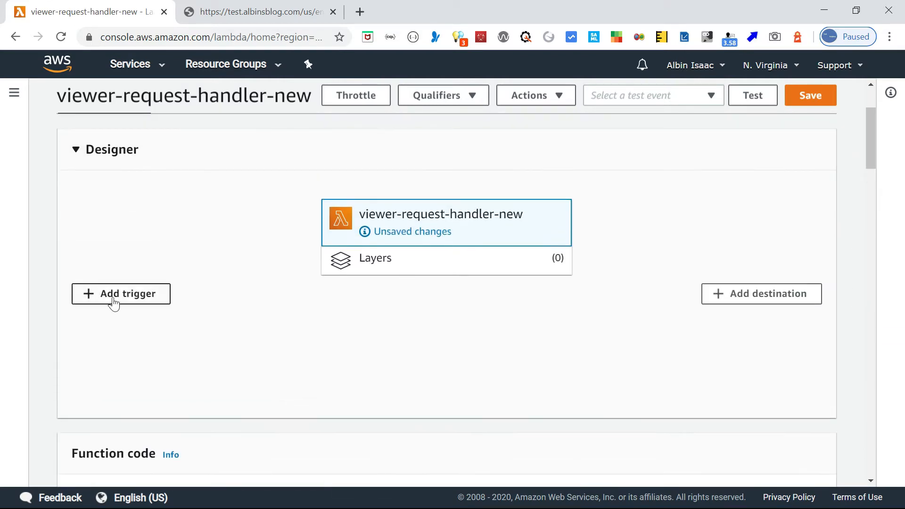
# Begin a CloudFront trigger, then cancel it to return to the function.
pyautogui.click(120, 295)
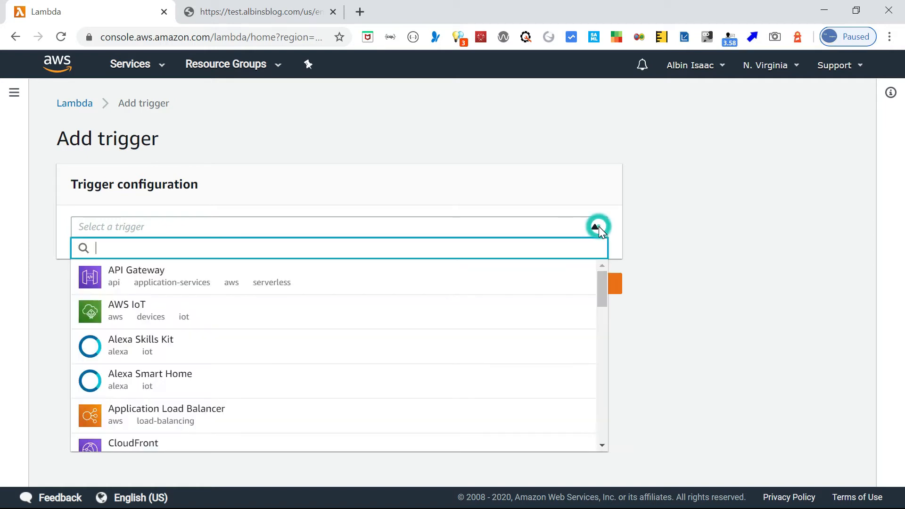
pyautogui.click(133, 443)
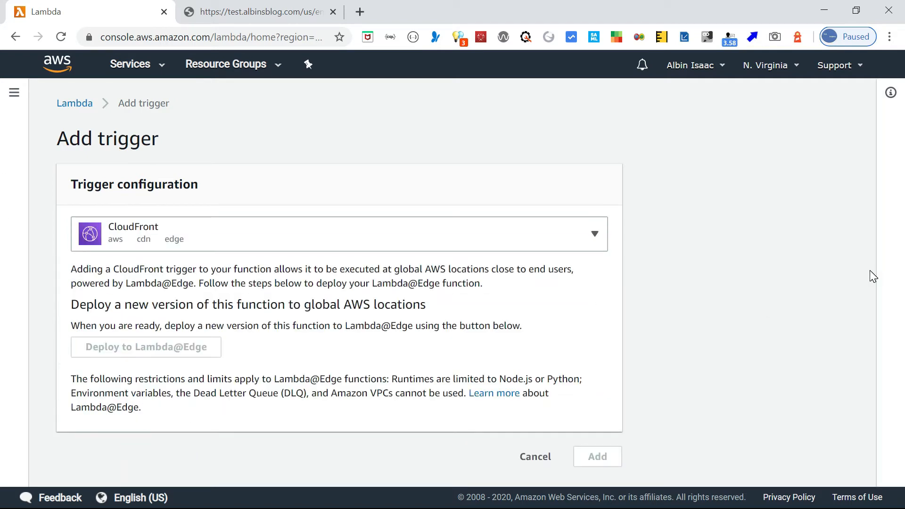
pyautogui.moveTo(894, 199)
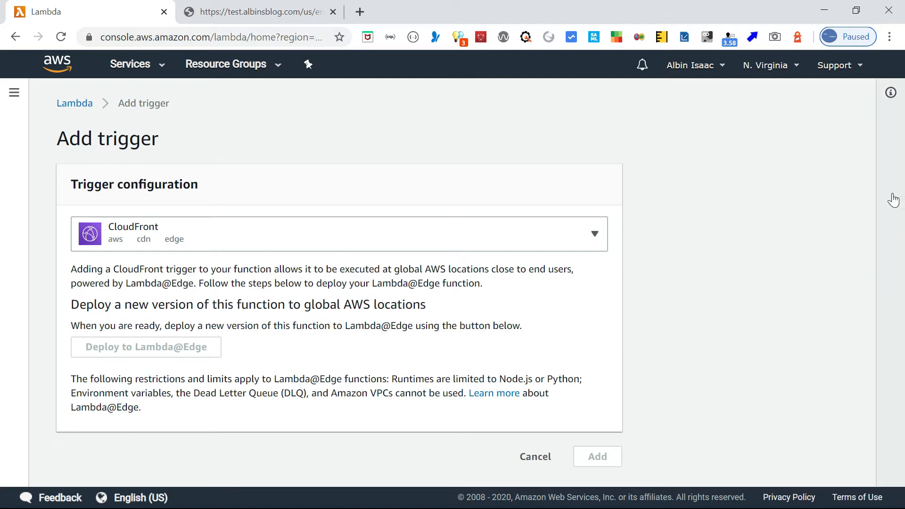
pyautogui.moveTo(178, 392)
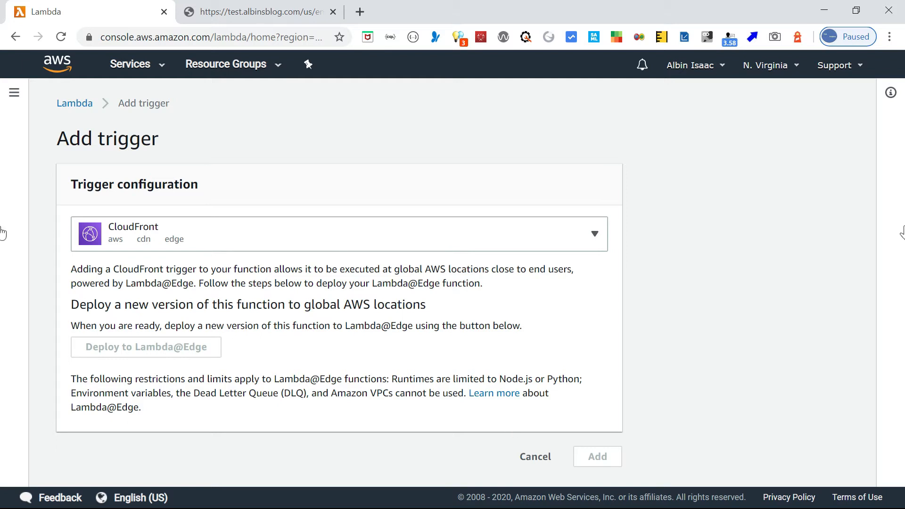
pyautogui.moveTo(227, 126)
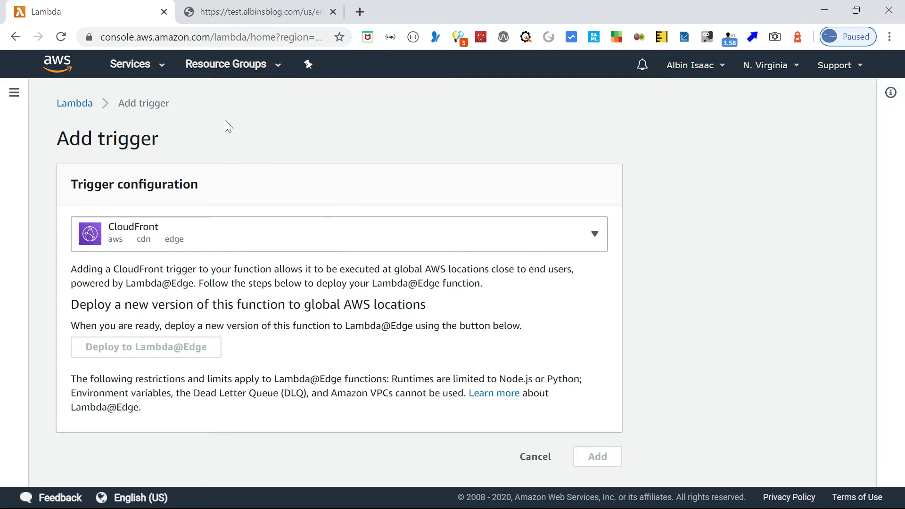
pyautogui.click(533, 456)
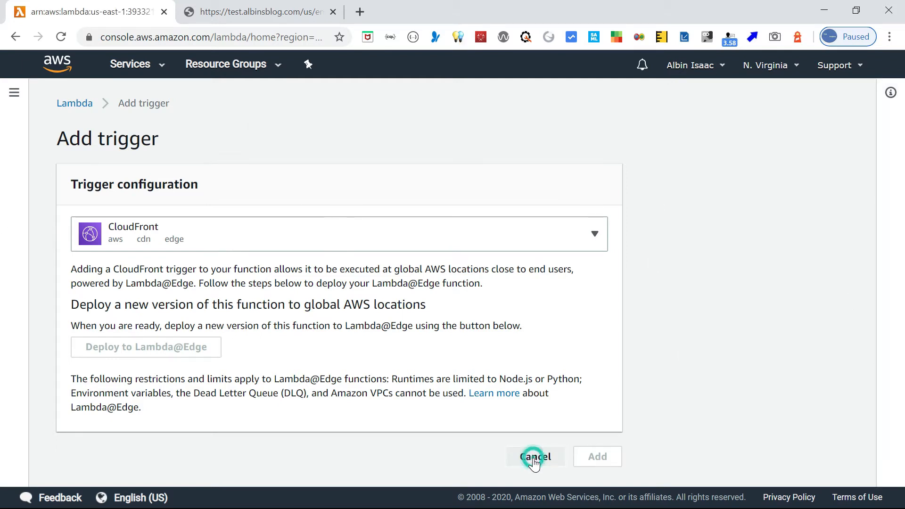
pyautogui.click(534, 457)
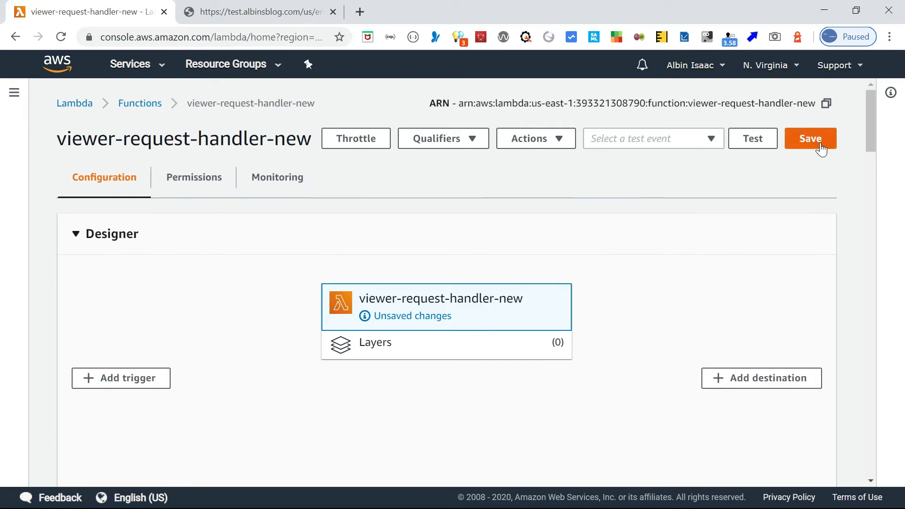
# Save the function's pending changes and start adding a trigger again.
pyautogui.click(811, 137)
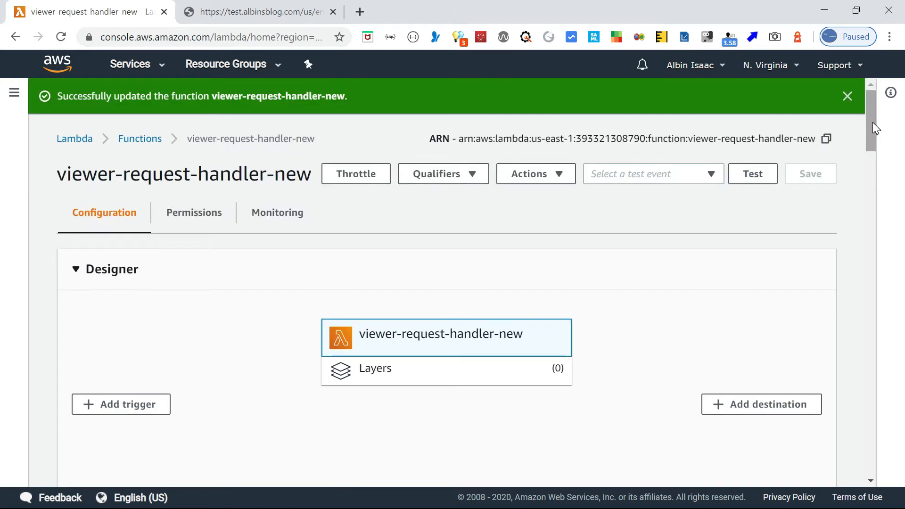
pyautogui.click(120, 405)
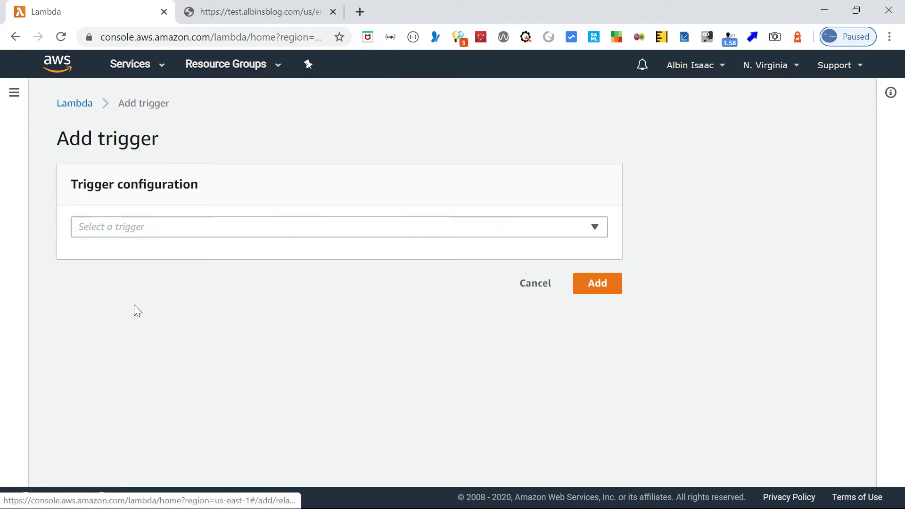
# Select CloudFront as trigger source and bring up the Deploy to Lambda@Edge form.
pyautogui.click(339, 226)
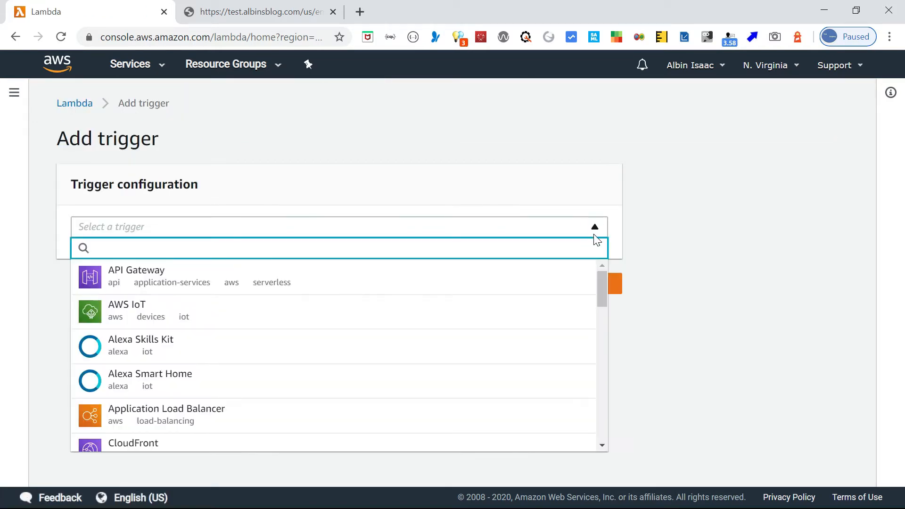
pyautogui.click(133, 443)
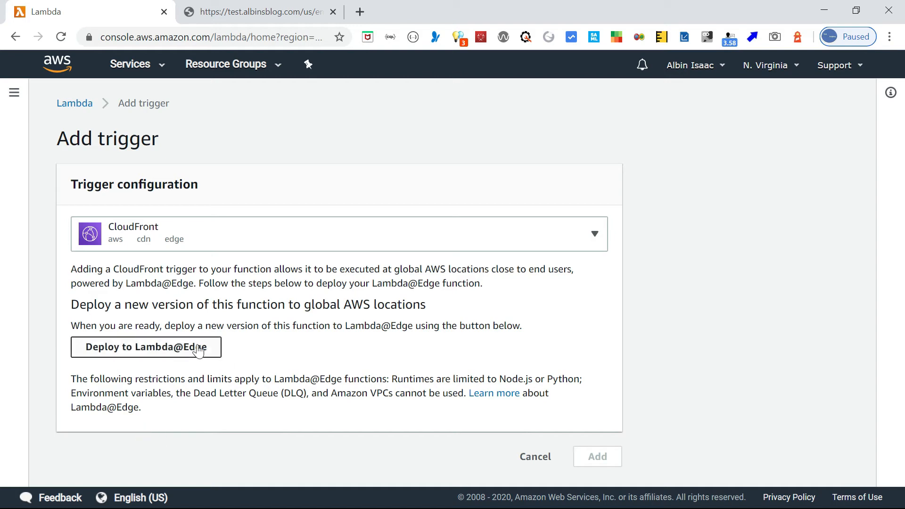
pyautogui.click(146, 347)
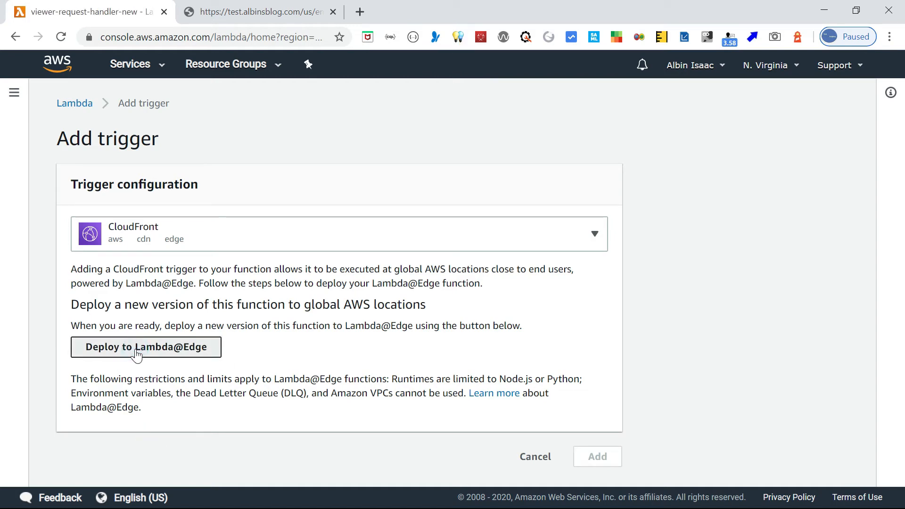
pyautogui.click(145, 347)
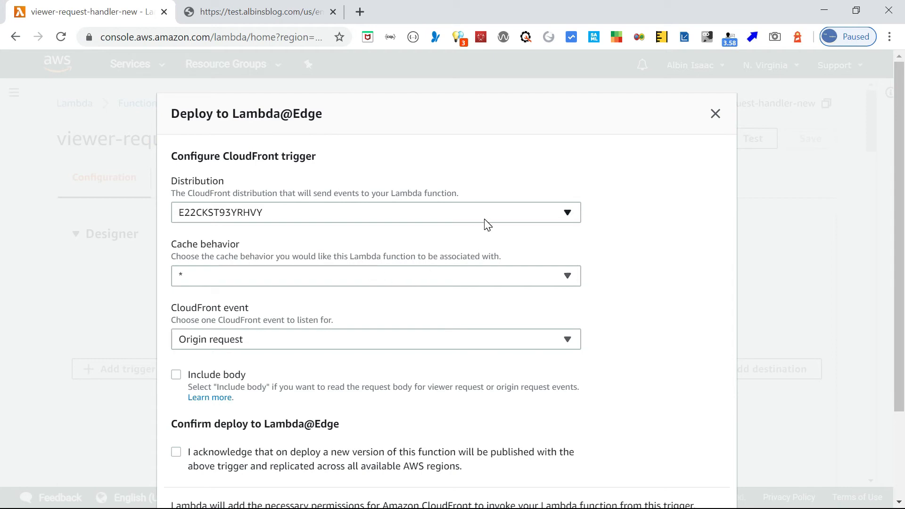
# Set the event to Viewer request, acknowledge replication, and deploy — failing on the execution role.
pyautogui.click(516, 212)
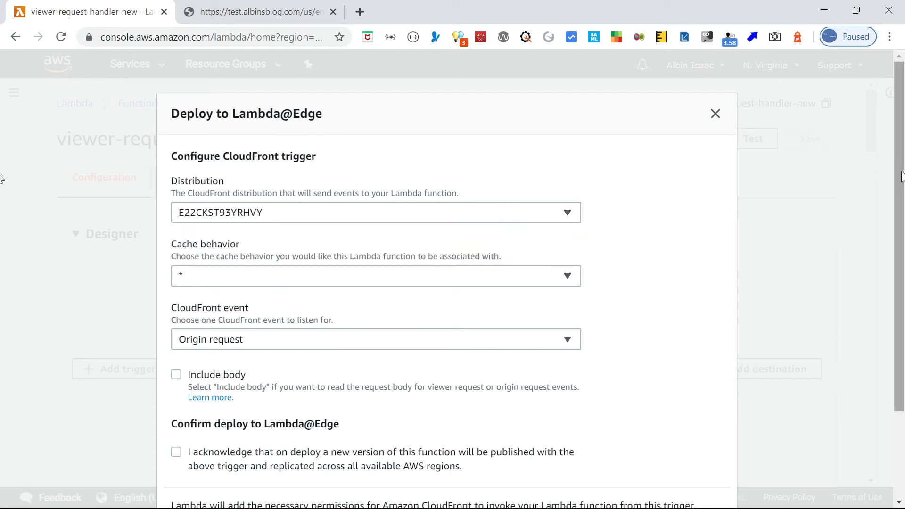
pyautogui.scroll(-3)
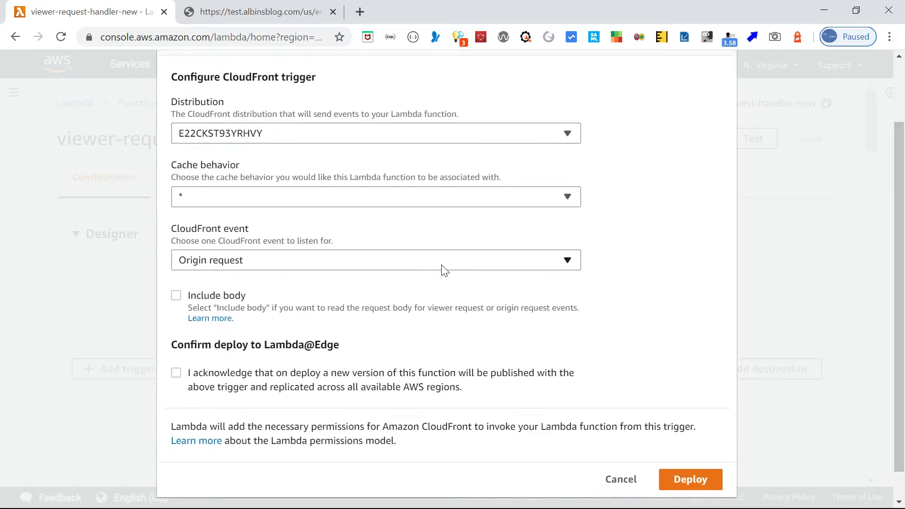
pyautogui.click(376, 260)
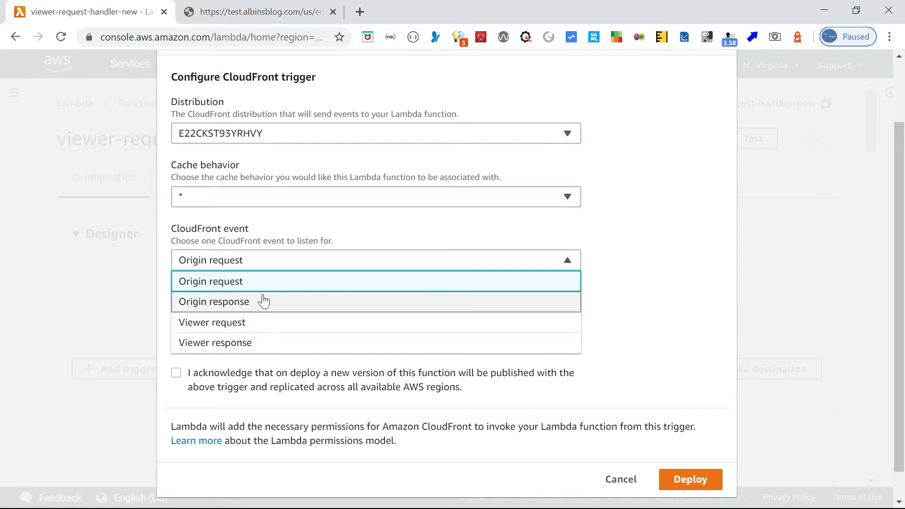
pyautogui.moveTo(220, 339)
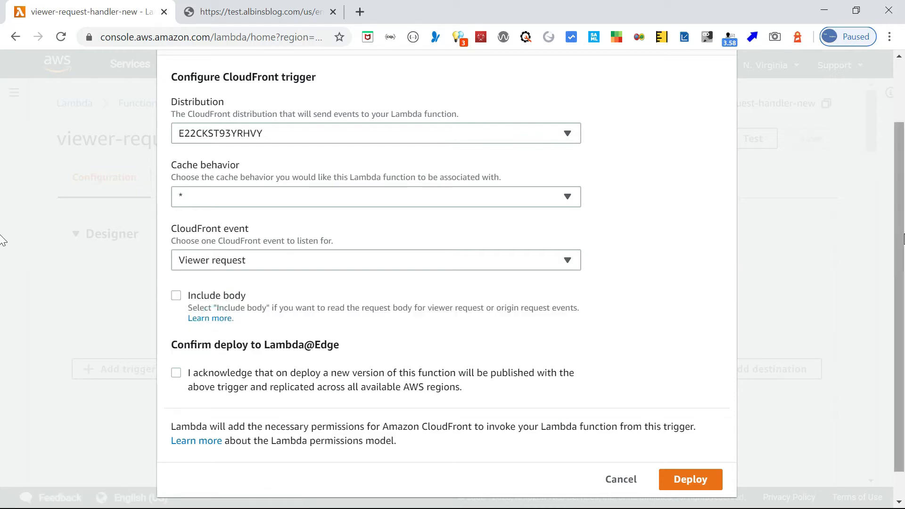
pyautogui.moveTo(4, 237)
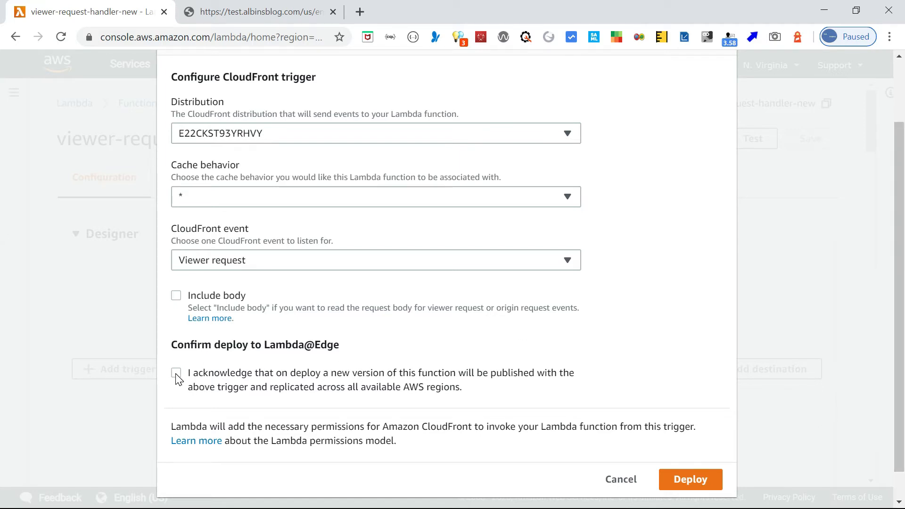
pyautogui.click(176, 373)
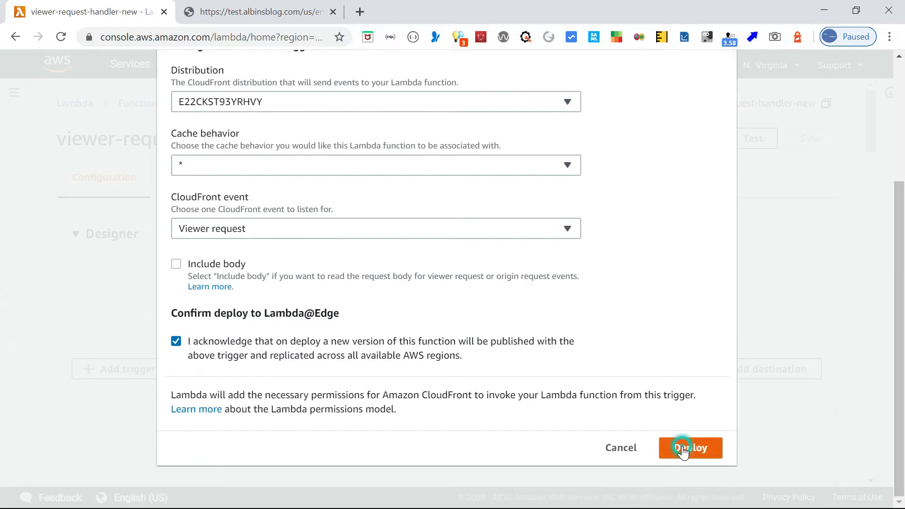
pyautogui.click(690, 447)
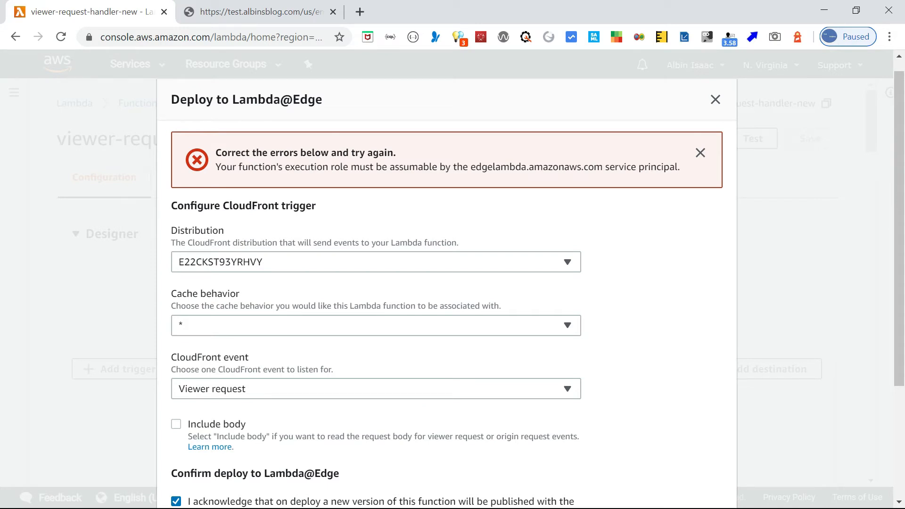
# Note the edgelambda.amazonaws.com role error and close the failed deploy dialog.
pyautogui.moveTo(215, 167); pyautogui.dragTo(359, 167)
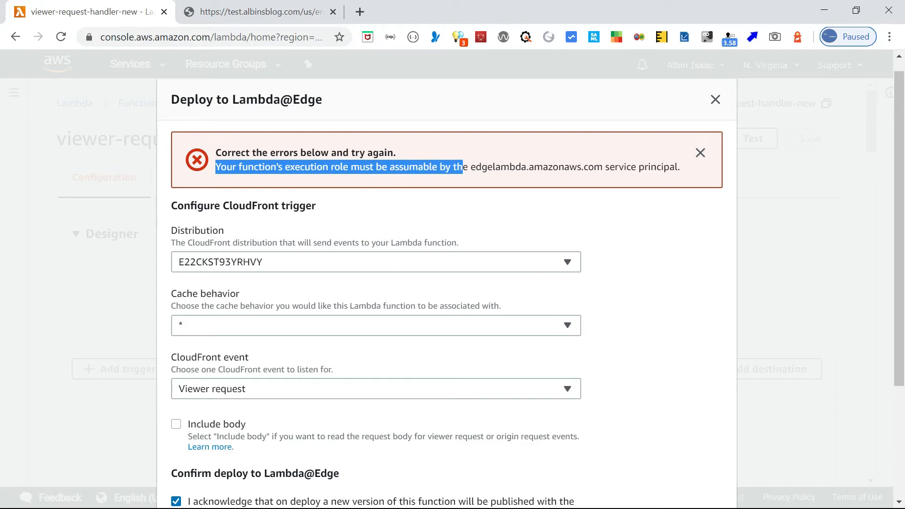
pyautogui.moveTo(570, 191)
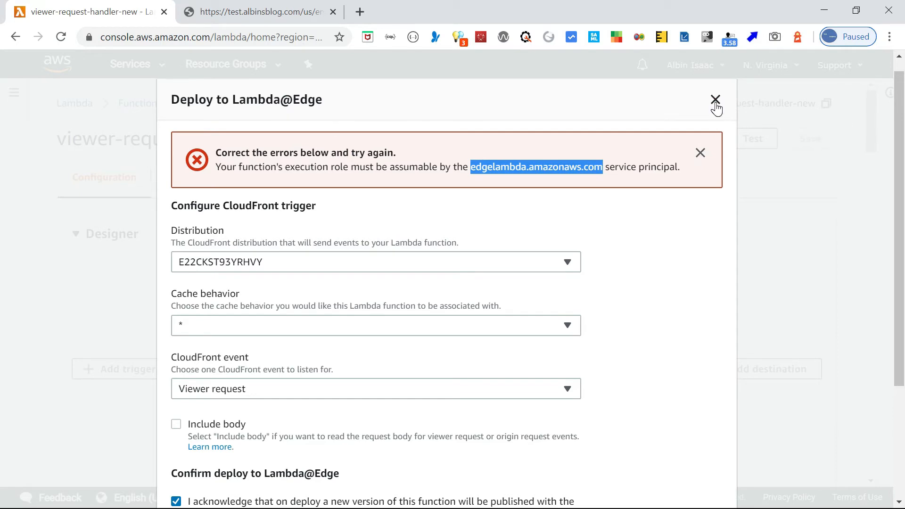
pyautogui.click(716, 99)
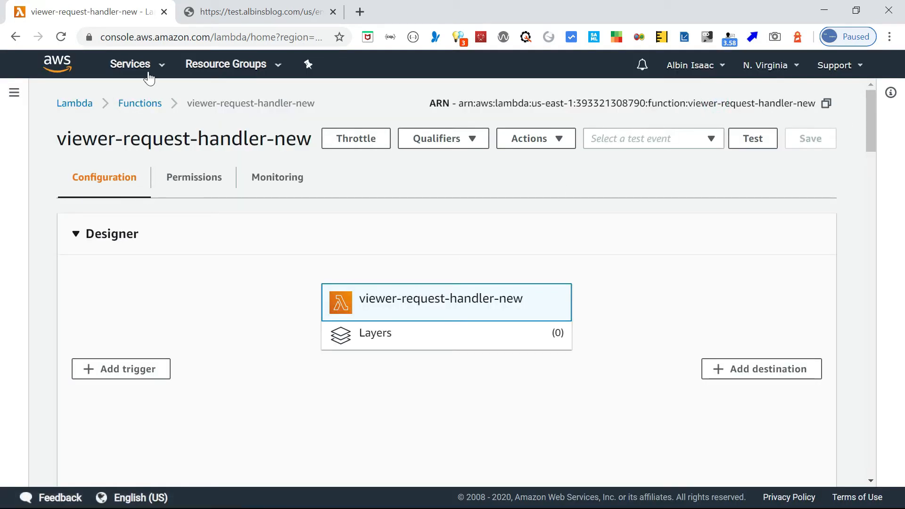
# Navigate from Services to IAM and list the roles.
pyautogui.click(130, 64)
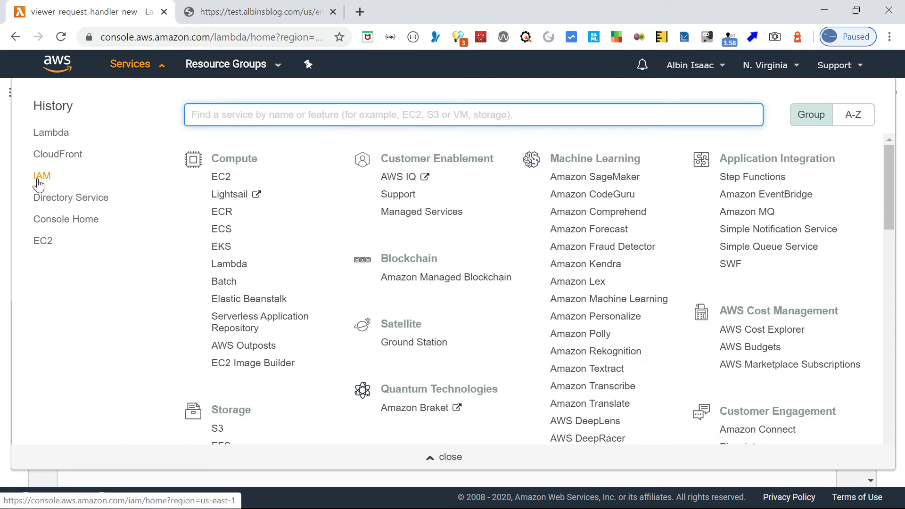
pyautogui.click(42, 177)
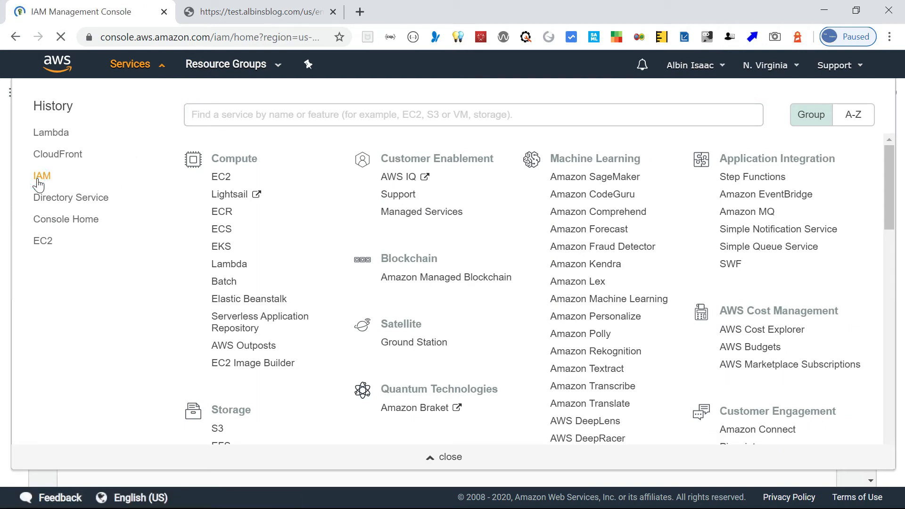
pyautogui.click(41, 175)
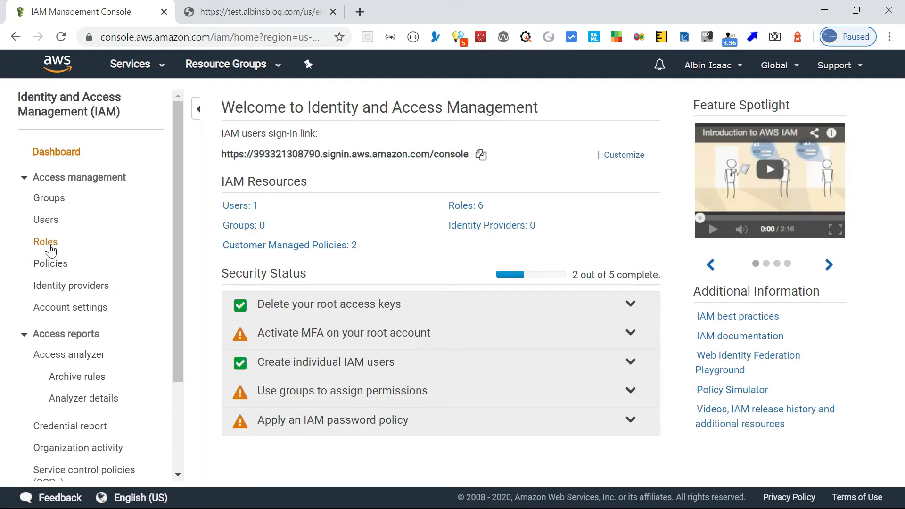
pyautogui.click(45, 242)
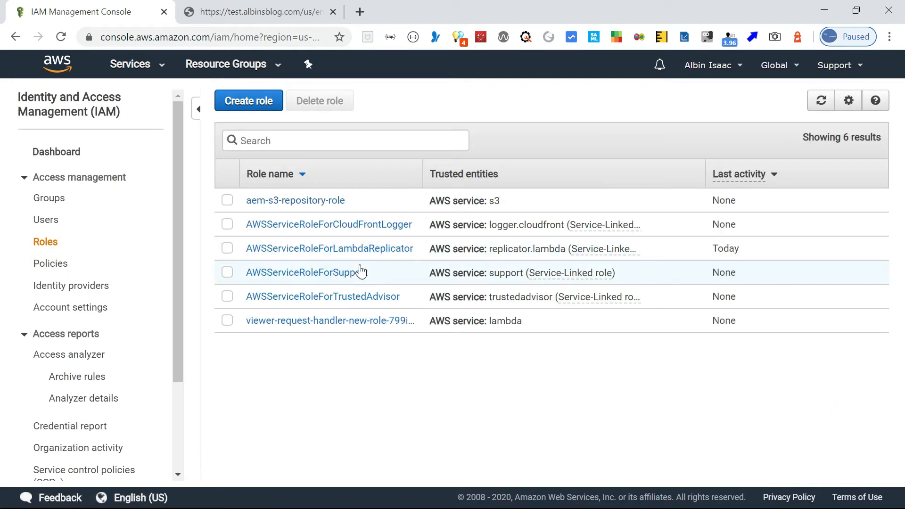
pyautogui.moveTo(271, 326)
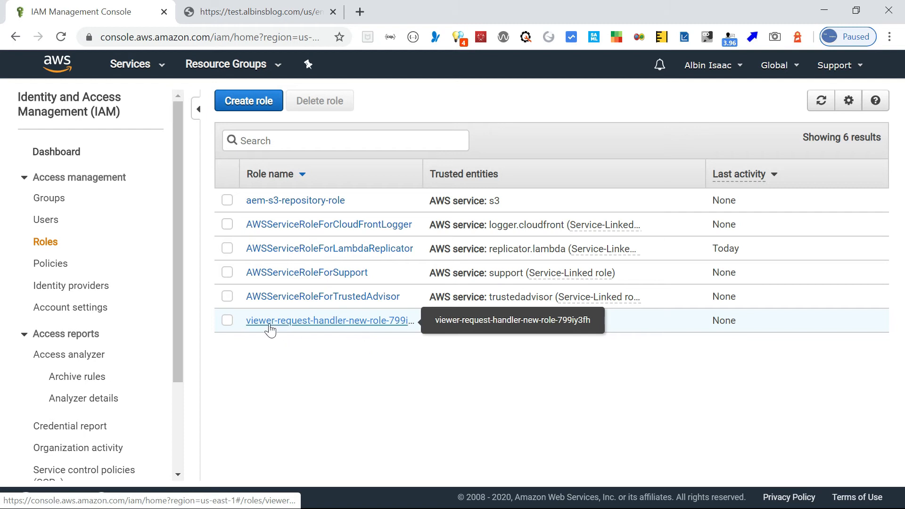
pyautogui.moveTo(290, 328)
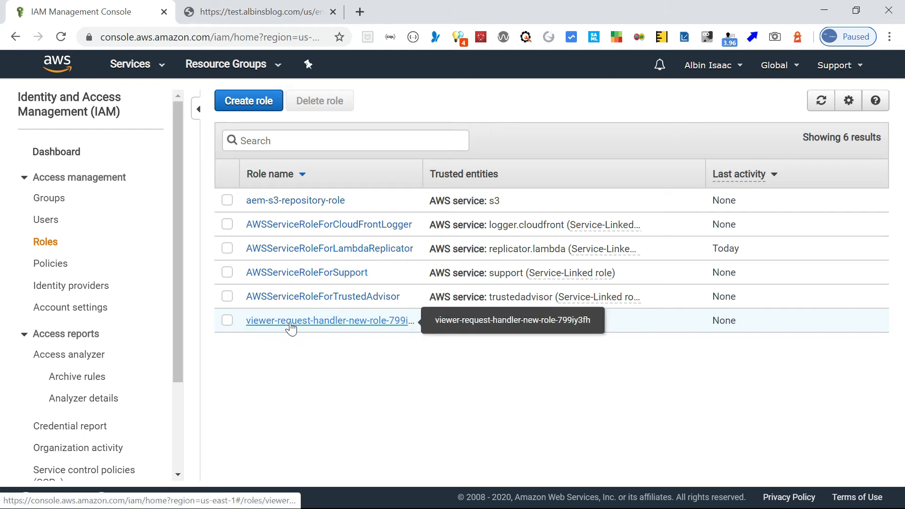
# View the trust relationships of viewer-request-handler-new-role-799iy3fh, showing only lambda.amazonaws.com.
pyautogui.click(327, 320)
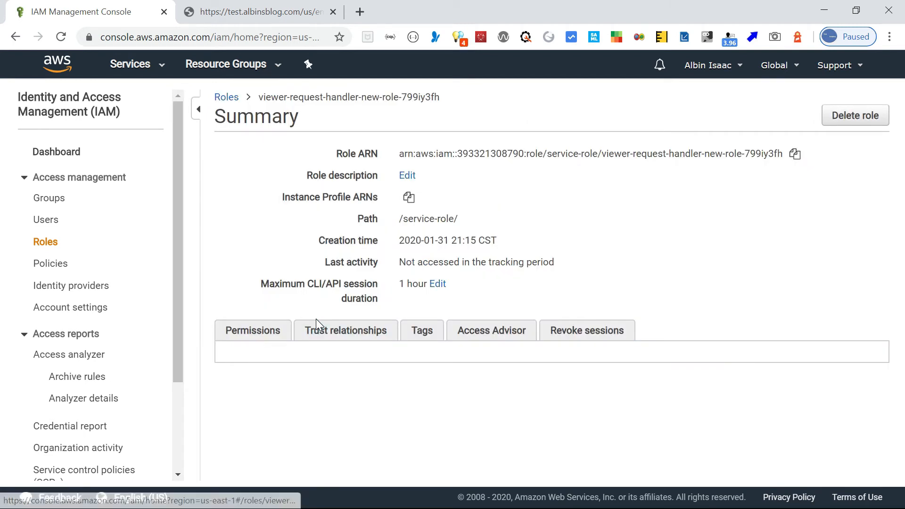
pyautogui.click(252, 330)
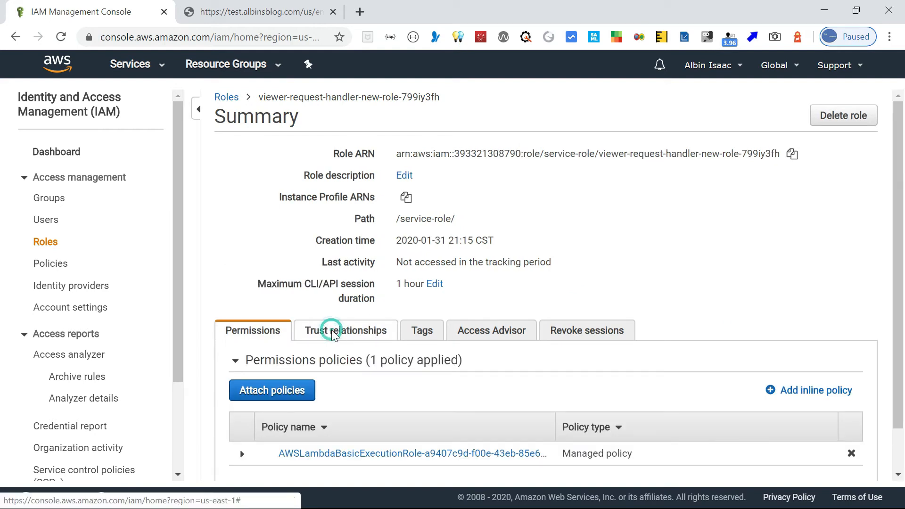
pyautogui.click(345, 330)
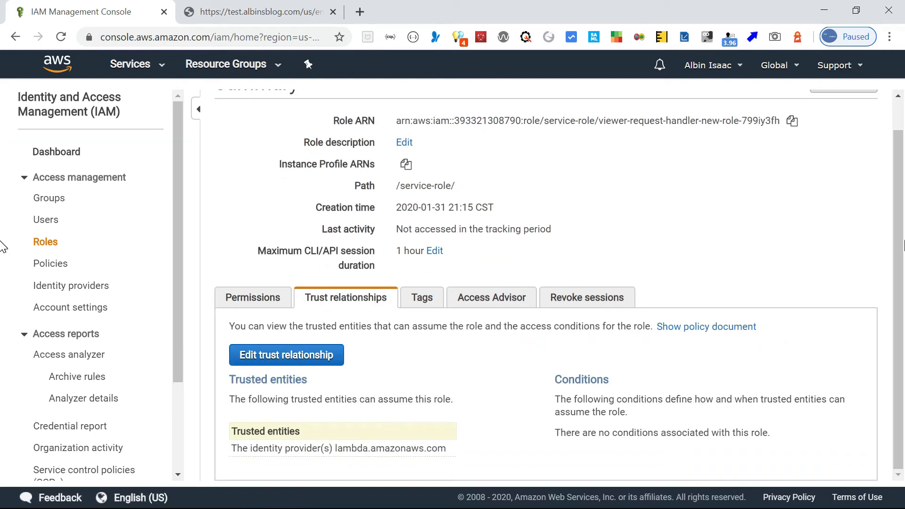
# Edit the trust policy Service to ["lambda.amazonaws.com","edgelambda.amazonaws.com"] and update it.
pyautogui.click(287, 355)
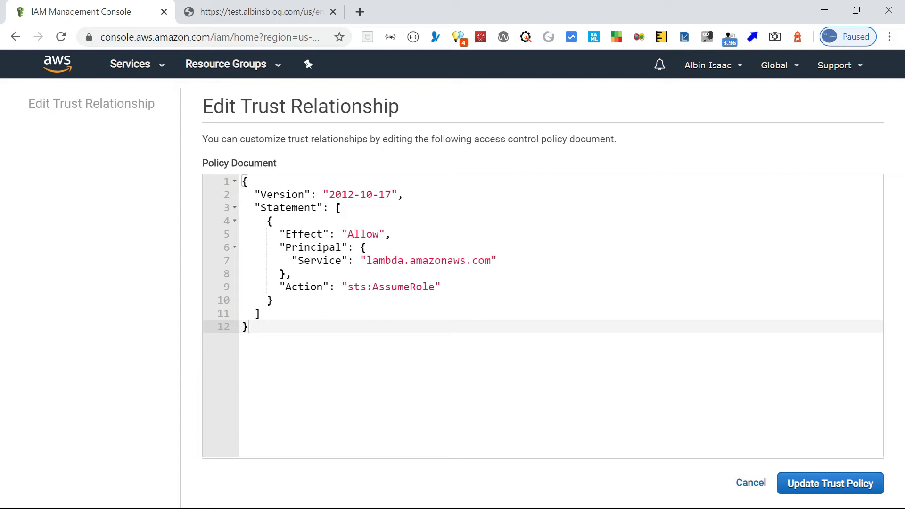
pyautogui.doubleClick(382, 260)
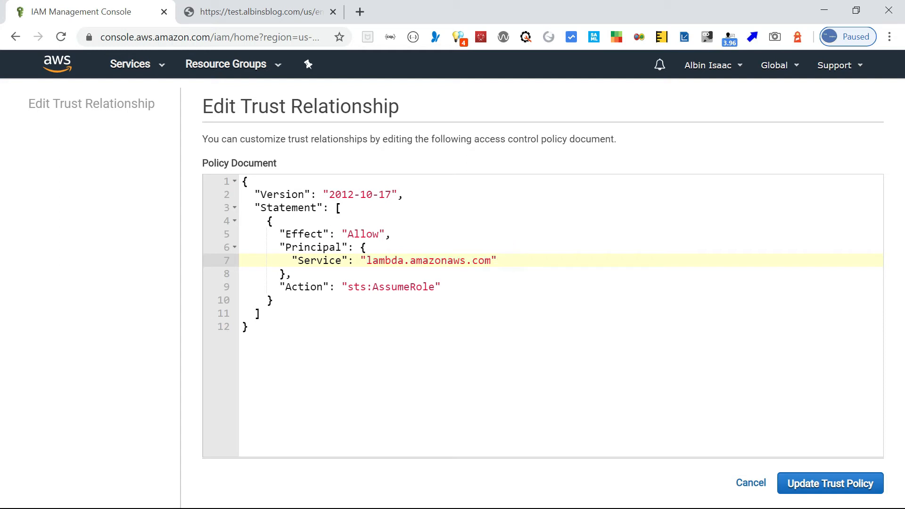
pyautogui.click(361, 260)
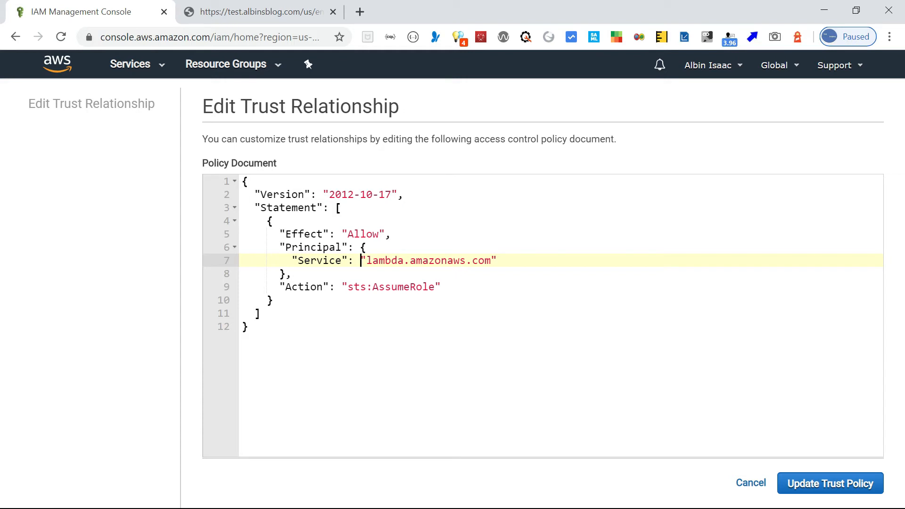
pyautogui.write('[')
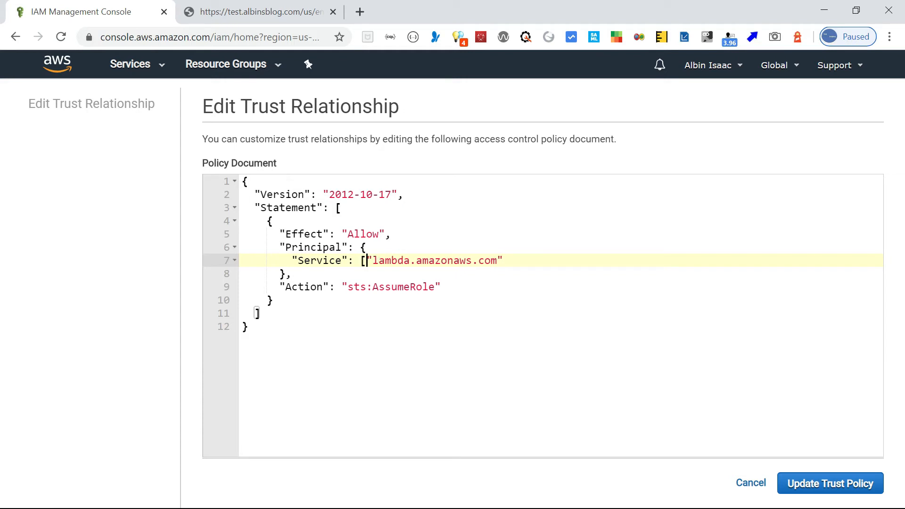
pyautogui.write(',"')
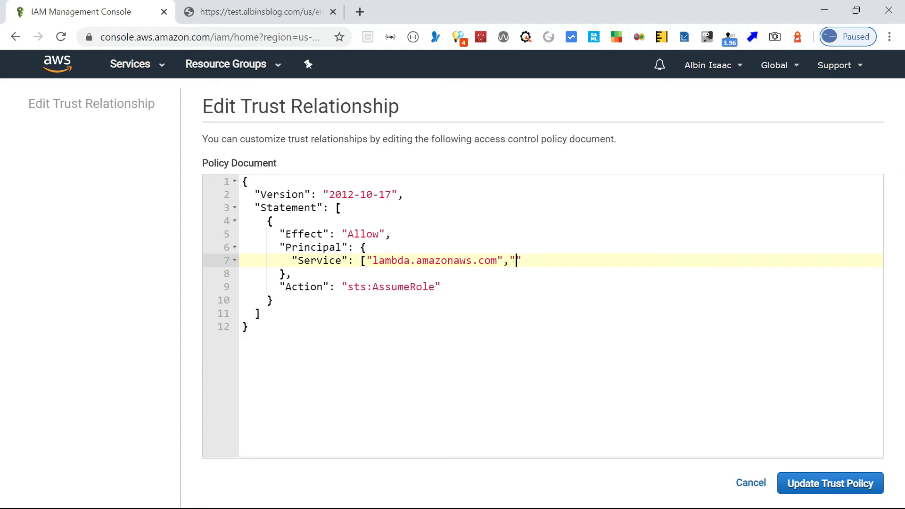
pyautogui.write('edgelambda.amazonaws.com')
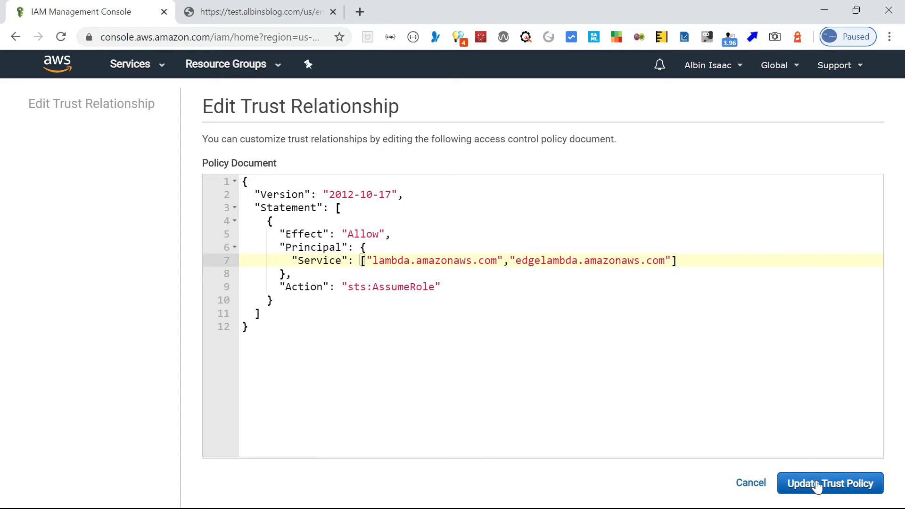
pyautogui.click(830, 483)
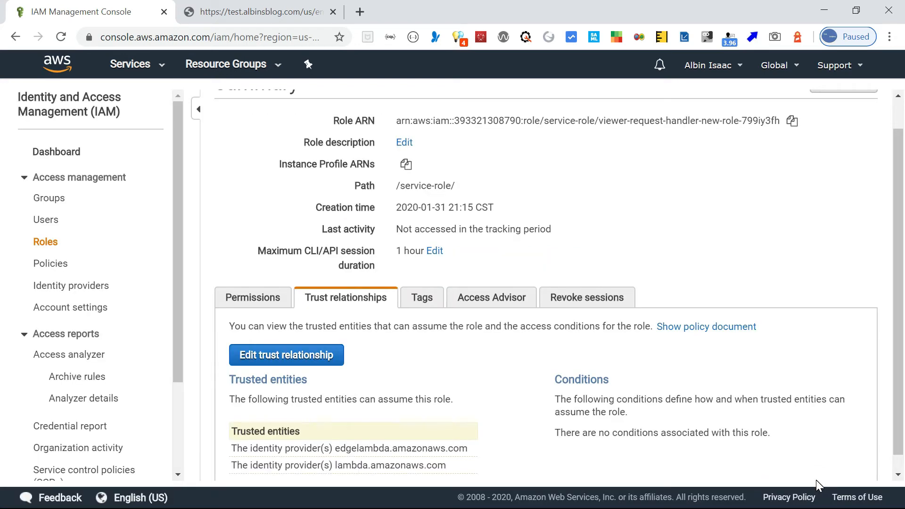
# Navigate to Lambda and load the viewer-request-handler-new function.
pyautogui.click(130, 64)
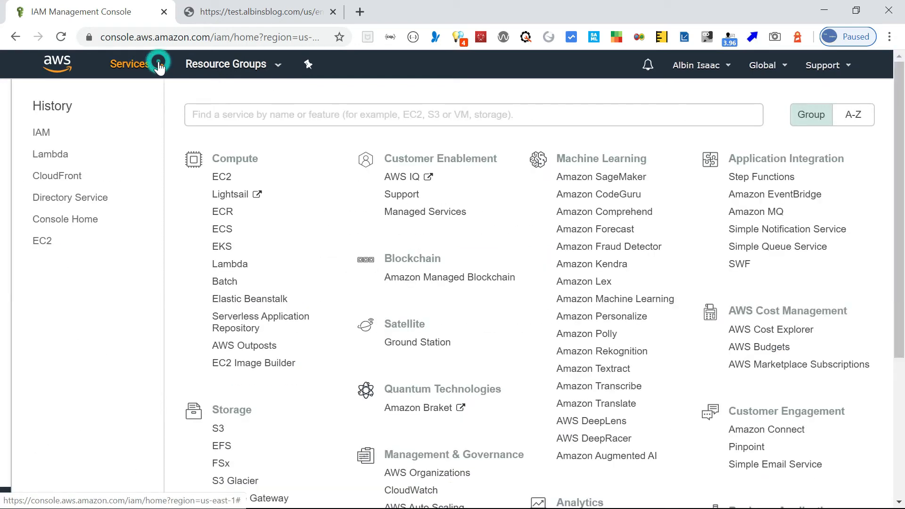
pyautogui.click(50, 153)
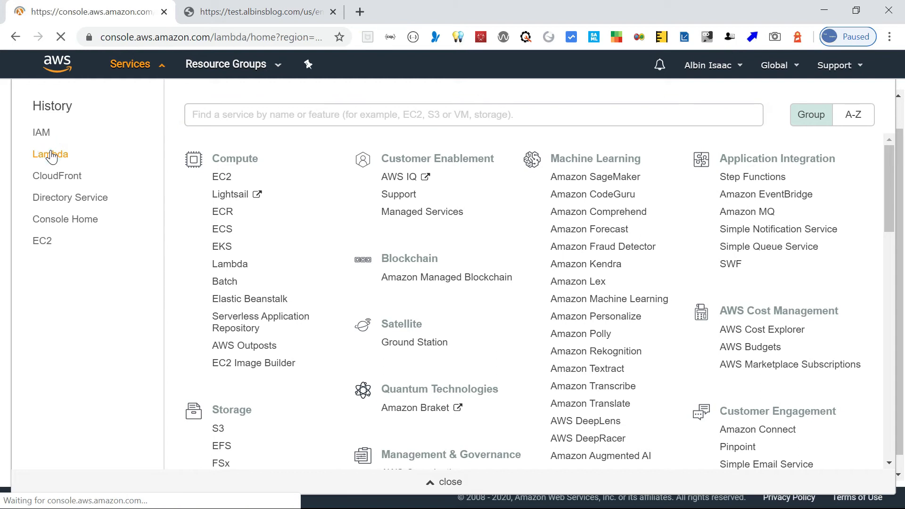
pyautogui.click(50, 154)
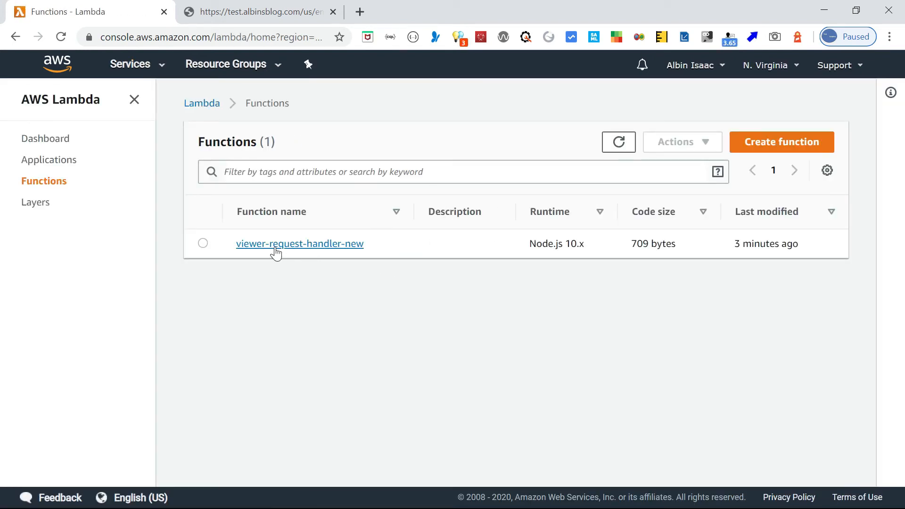
pyautogui.click(300, 244)
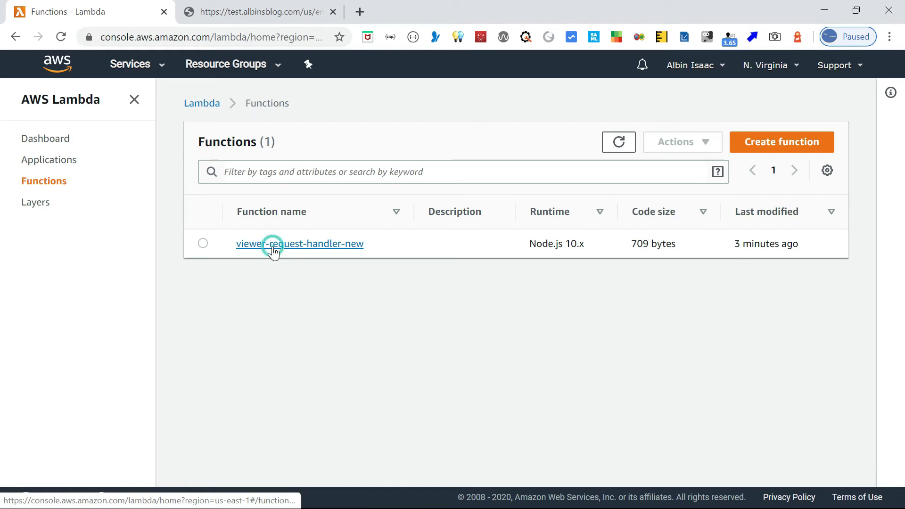
pyautogui.click(300, 244)
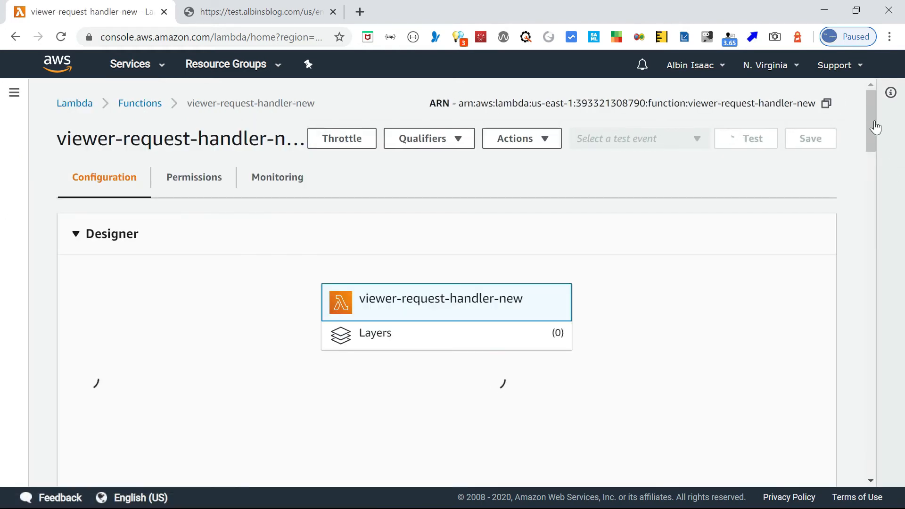
# Start adding a new trigger to the function, choosing CloudFront.
pyautogui.scroll(-3)
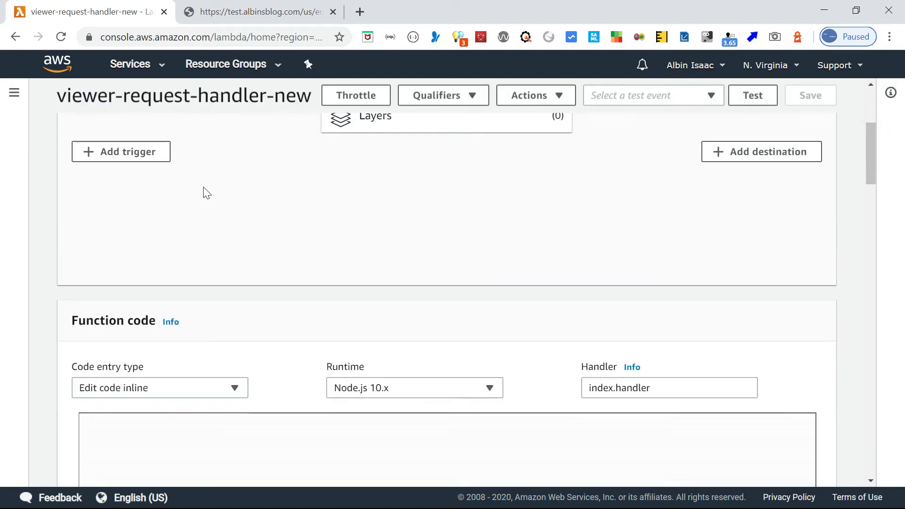
pyautogui.click(120, 151)
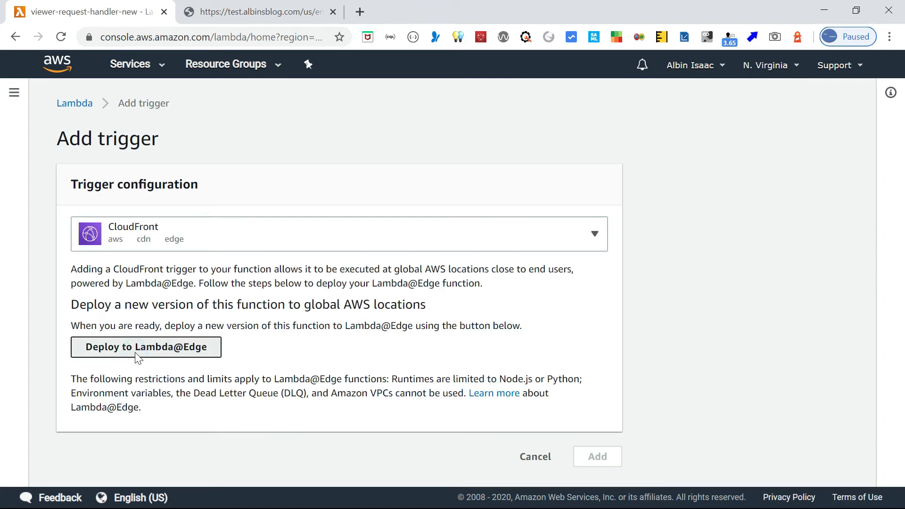
# Deploy to Lambda@Edge on the Viewer request event, acknowledging a new version is published.
pyautogui.click(145, 347)
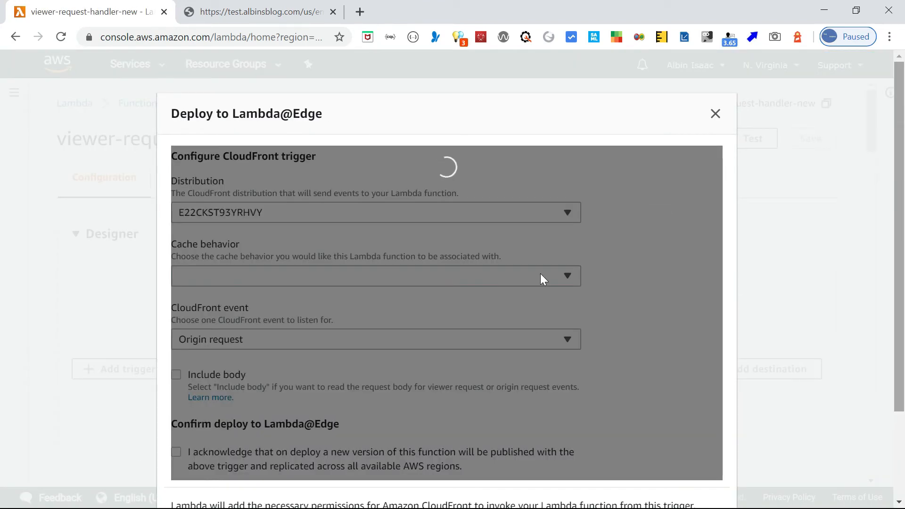
pyautogui.click(377, 338)
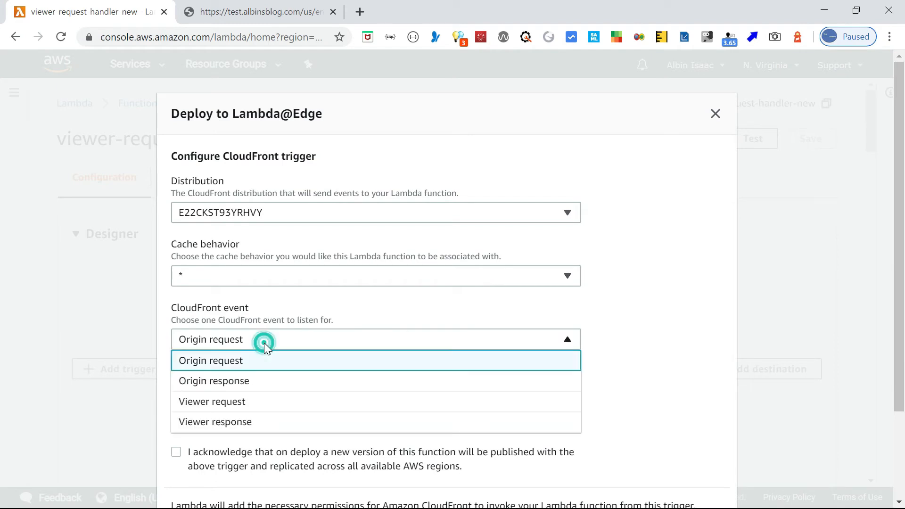
pyautogui.click(213, 402)
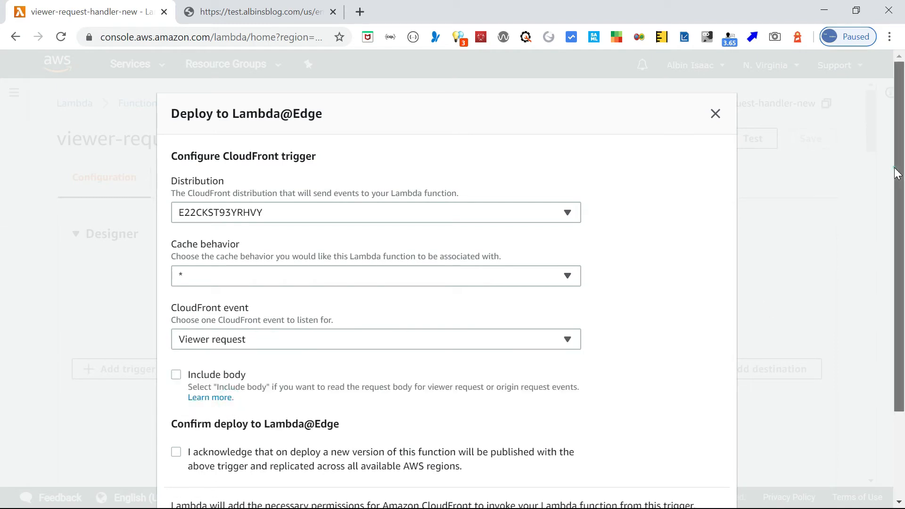
pyautogui.click(177, 366)
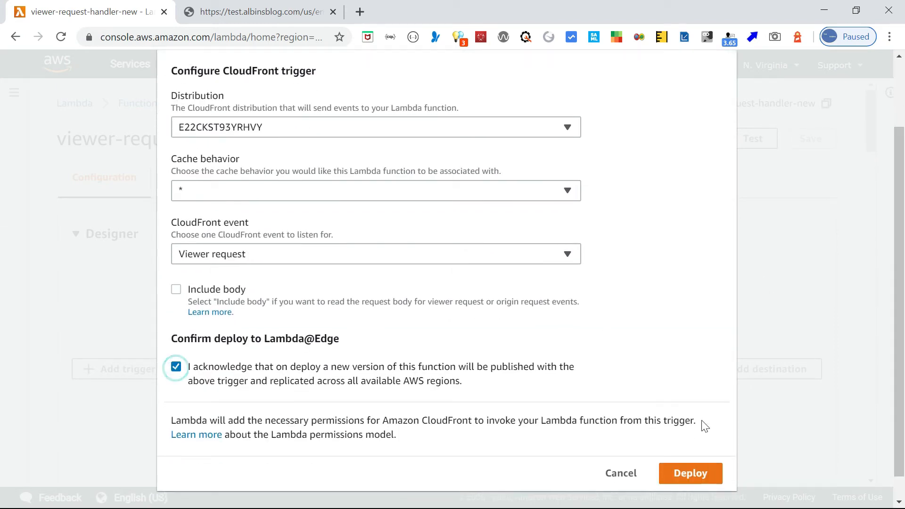
pyautogui.click(690, 473)
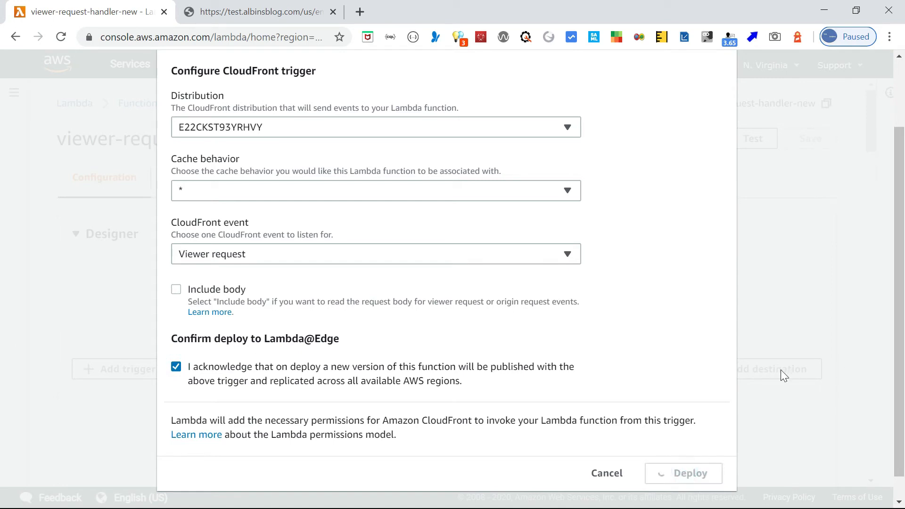
pyautogui.click(690, 474)
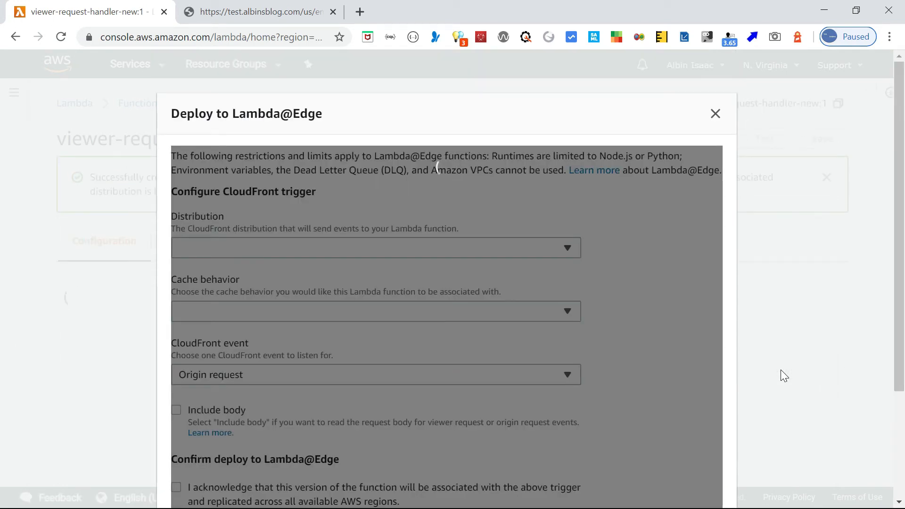
pyautogui.click(376, 248)
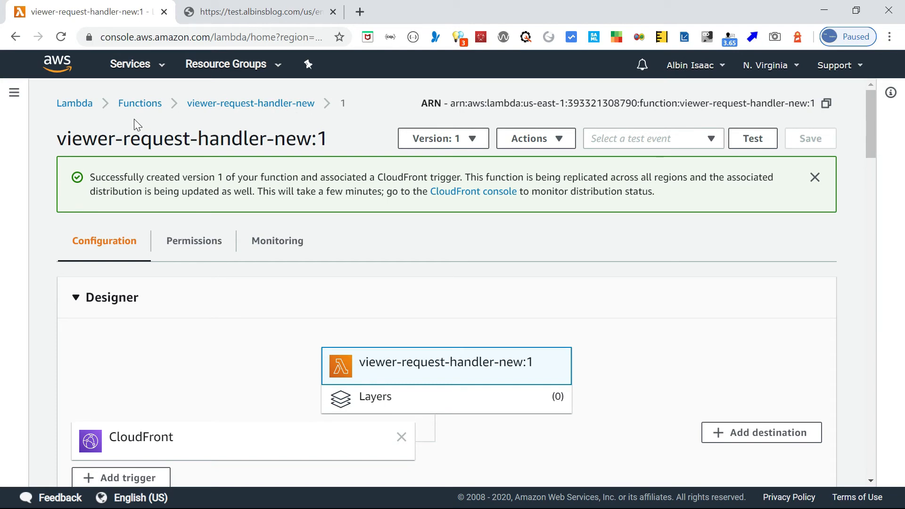
# Go to CloudFront distribution E22CKST93YRHVY and view its Behaviors with the Lambda association.
pyautogui.click(130, 65)
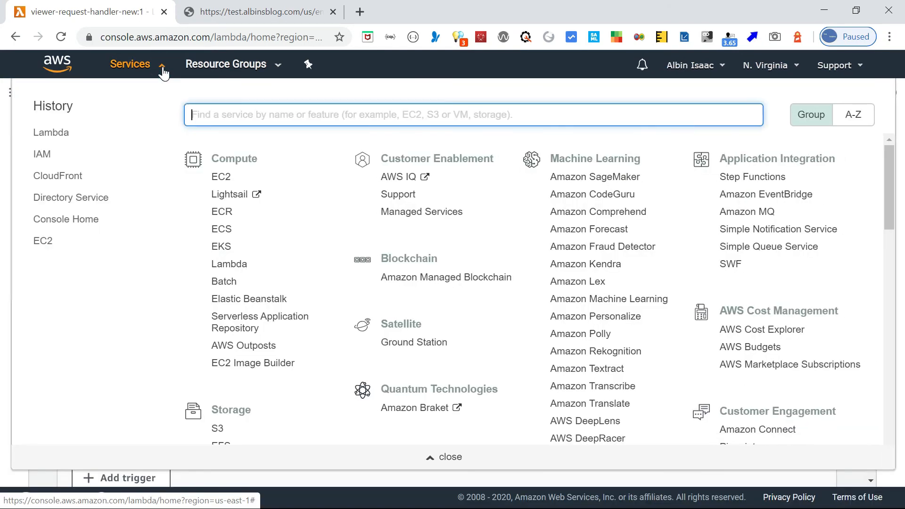
pyautogui.click(58, 177)
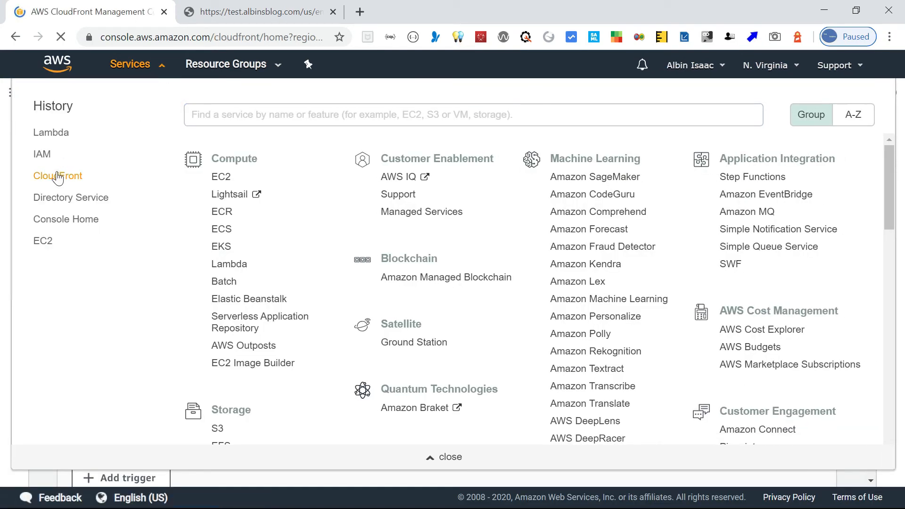
pyautogui.click(57, 176)
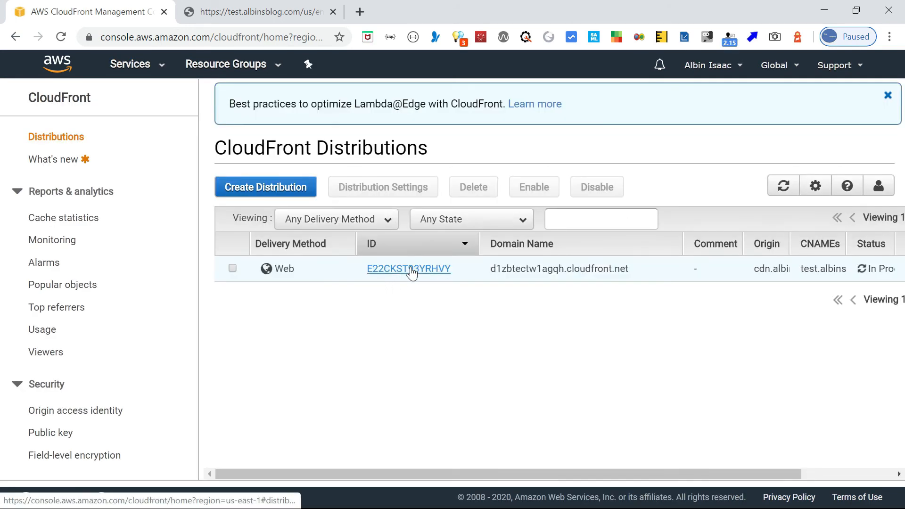
pyautogui.click(408, 269)
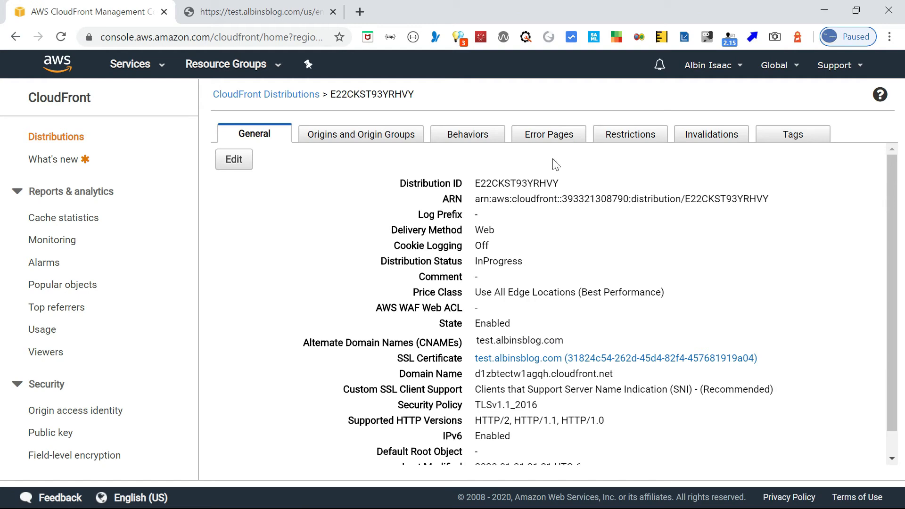
pyautogui.click(467, 134)
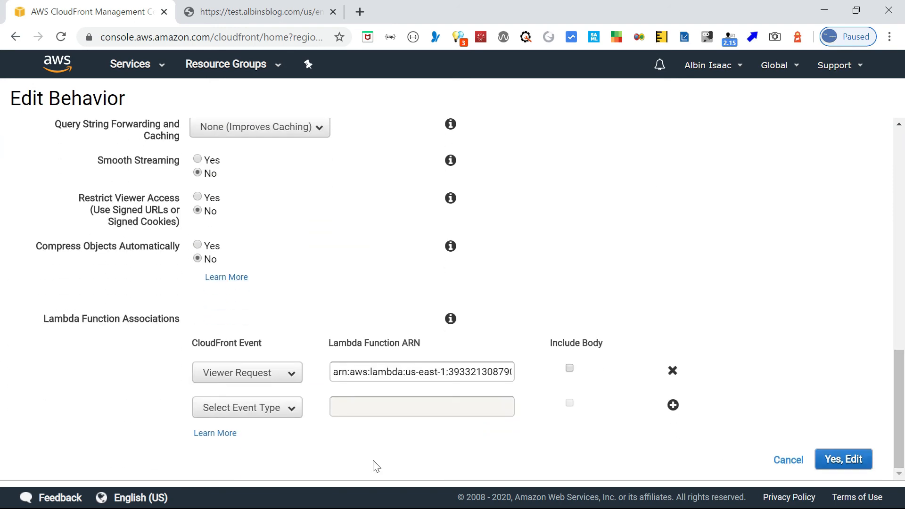
pyautogui.moveTo(237, 353)
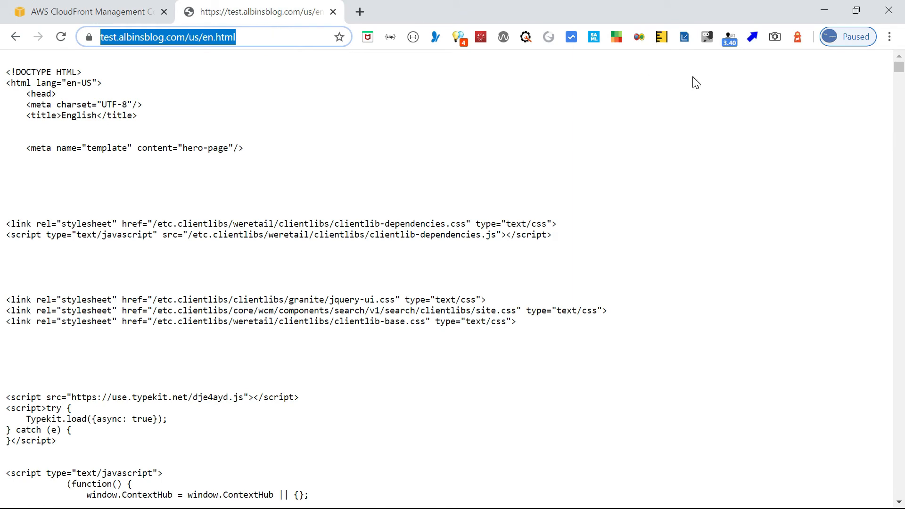
# Load the test site in an incognito window and submit username 'testuse' at the sign-in prompt.
pyautogui.click(889, 37)
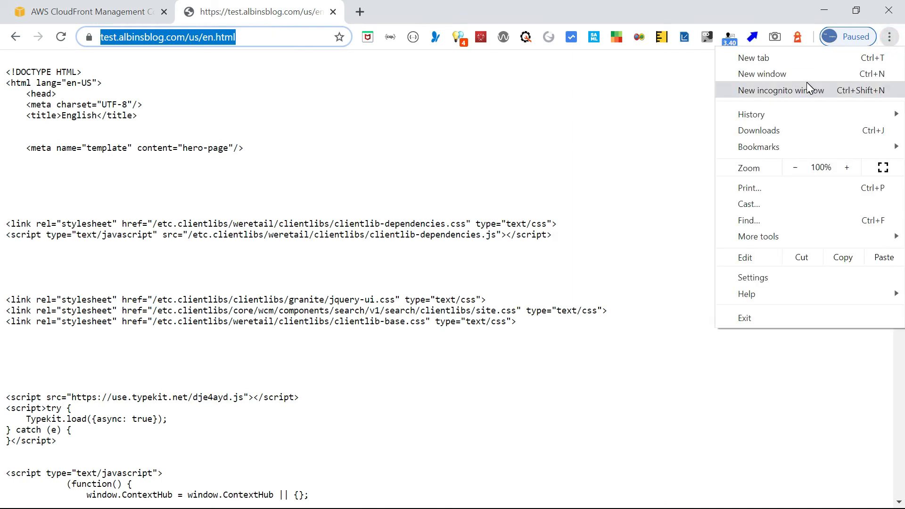
pyautogui.click(782, 91)
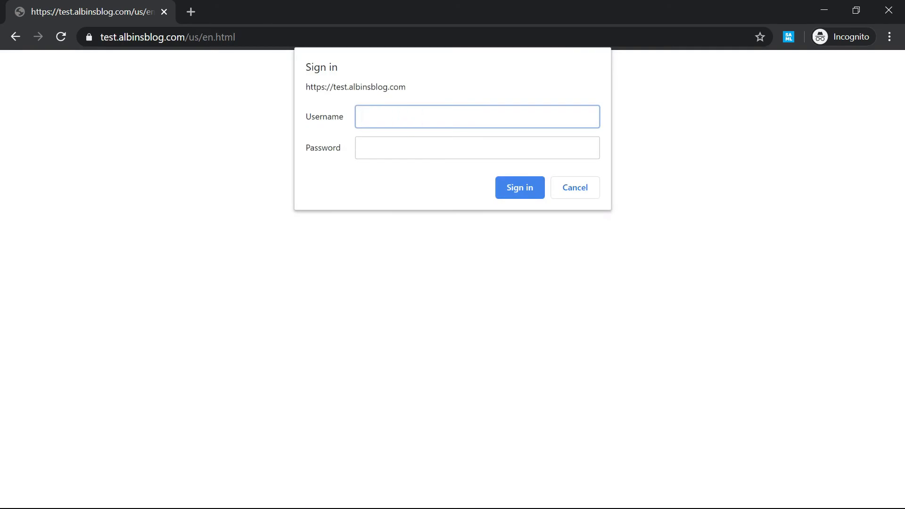
pyautogui.write('testuser')
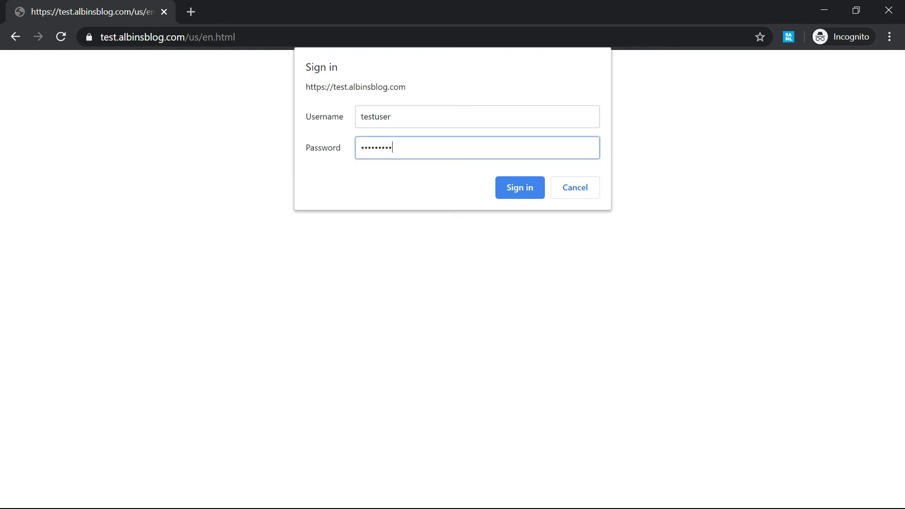
pyautogui.click(519, 188)
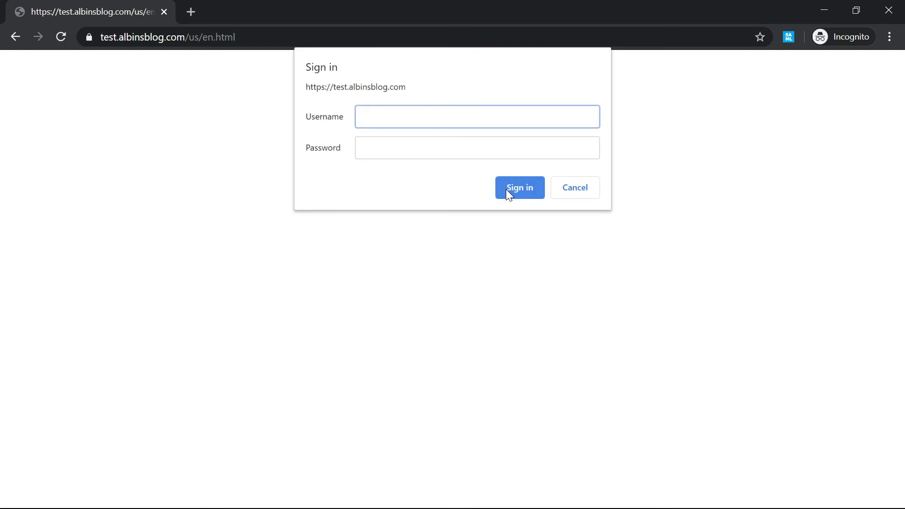
# Re-enter the username as 'testuser' and sign in so the protected page loads.
pyautogui.write('t')
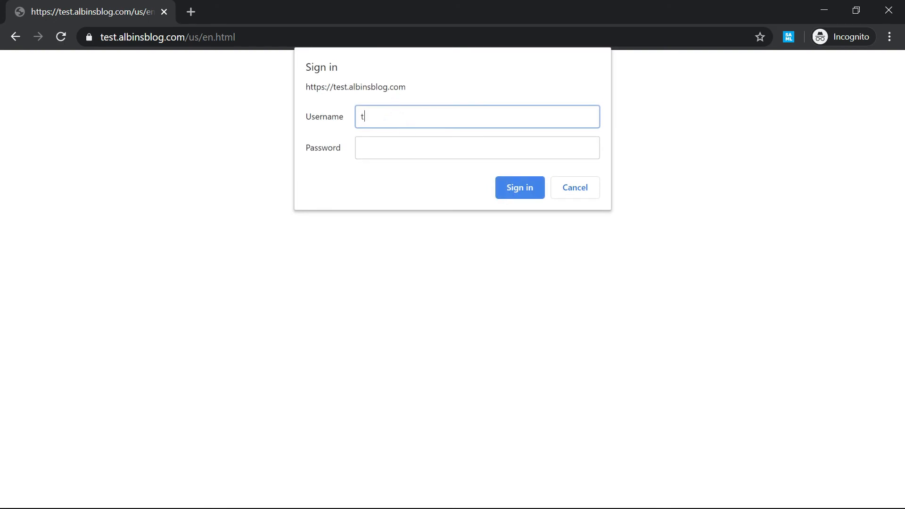
pyautogui.write('estuser')
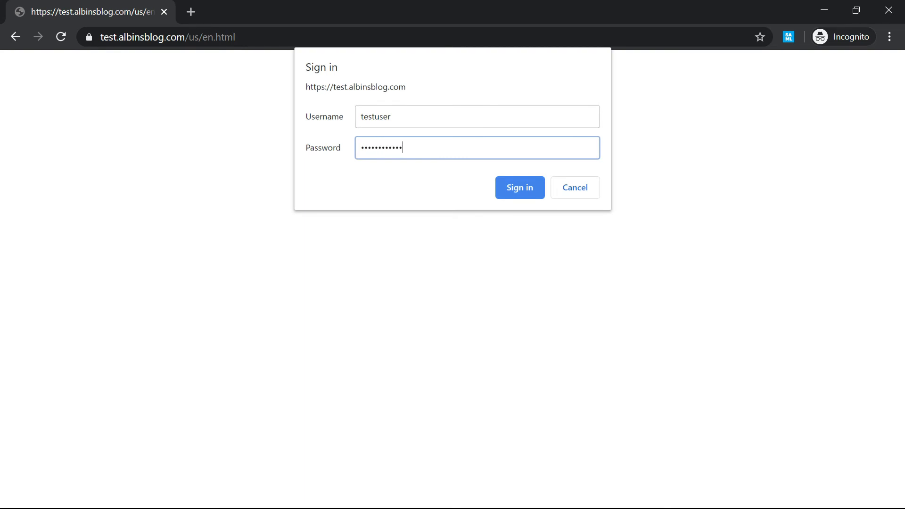
pyautogui.click(519, 188)
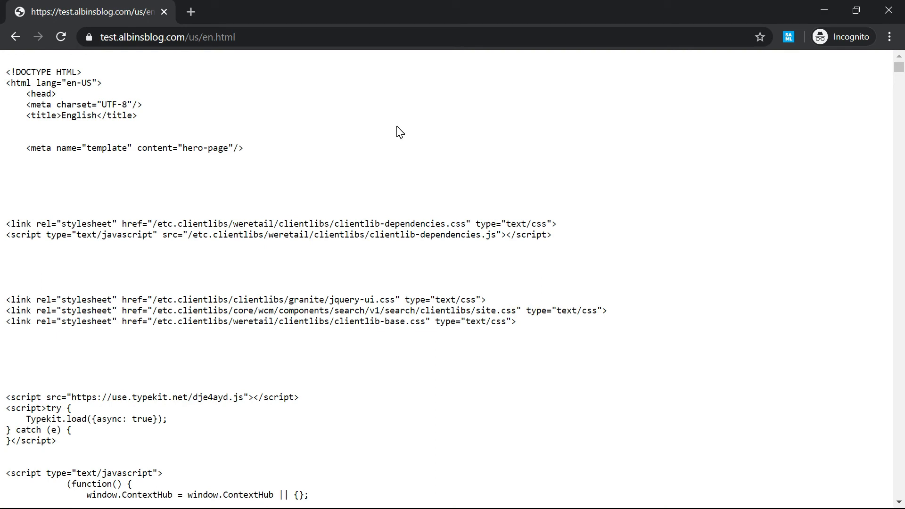
pyautogui.moveTo(331, 246)
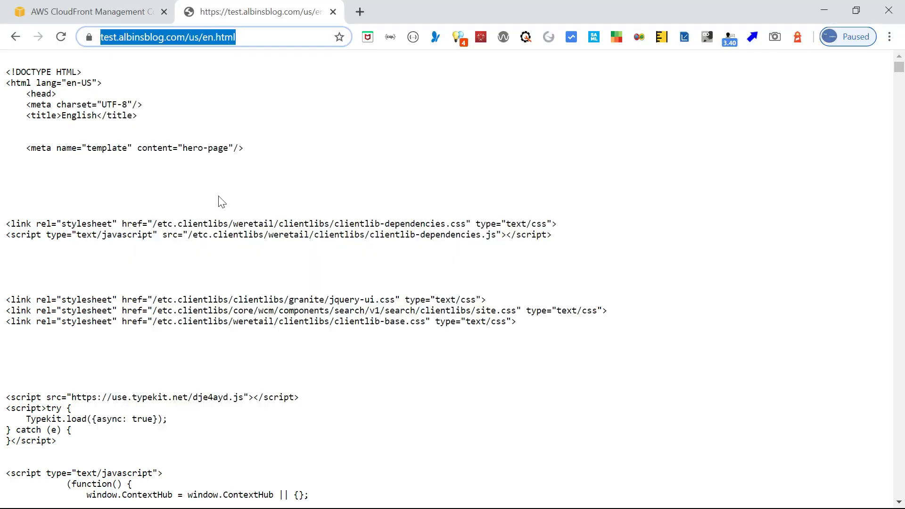
# Return to the console and load the viewer-request-handler-new Lambda function.
pyautogui.click(87, 12)
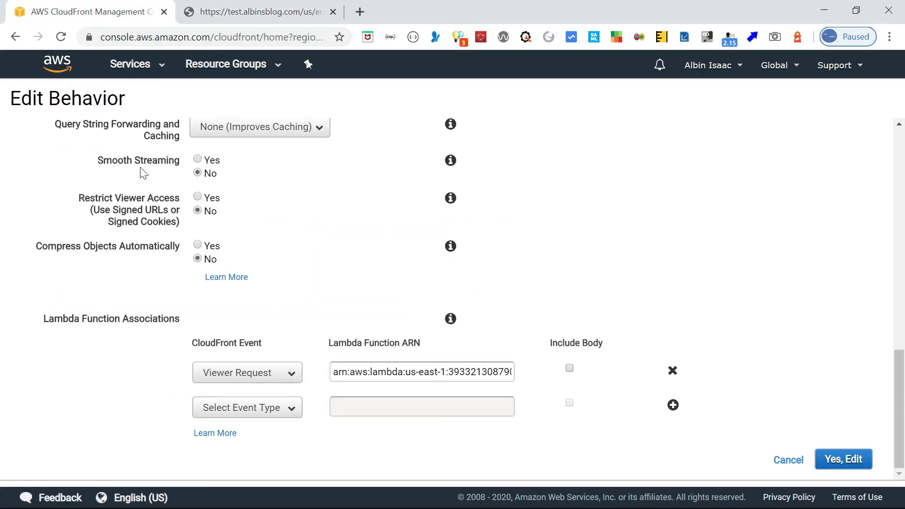
pyautogui.click(129, 64)
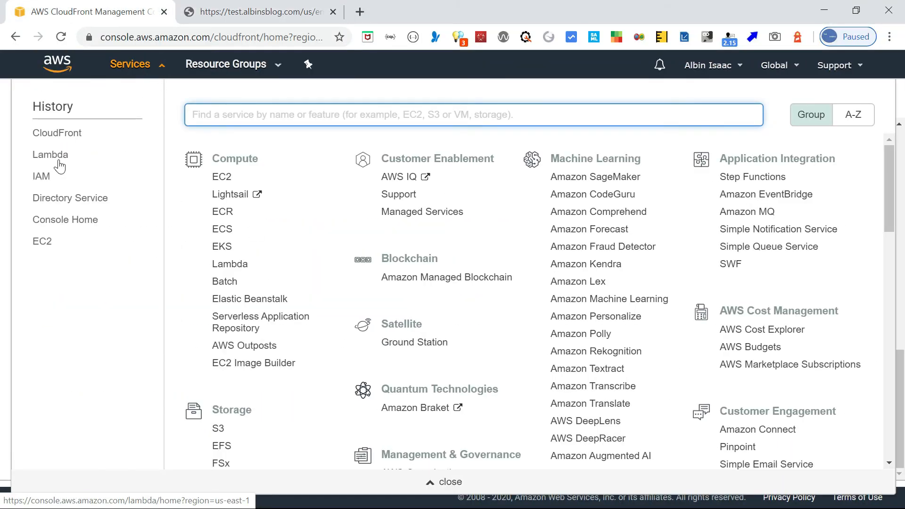
pyautogui.click(50, 154)
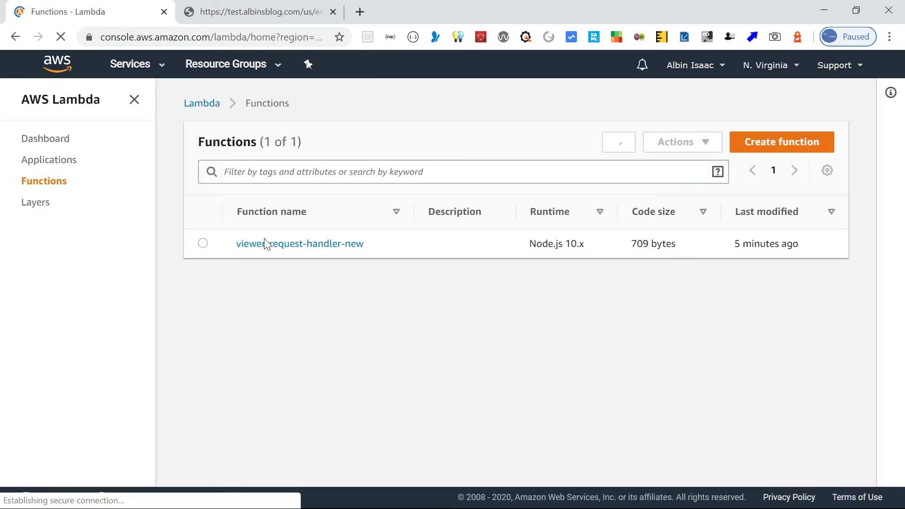
pyautogui.click(299, 243)
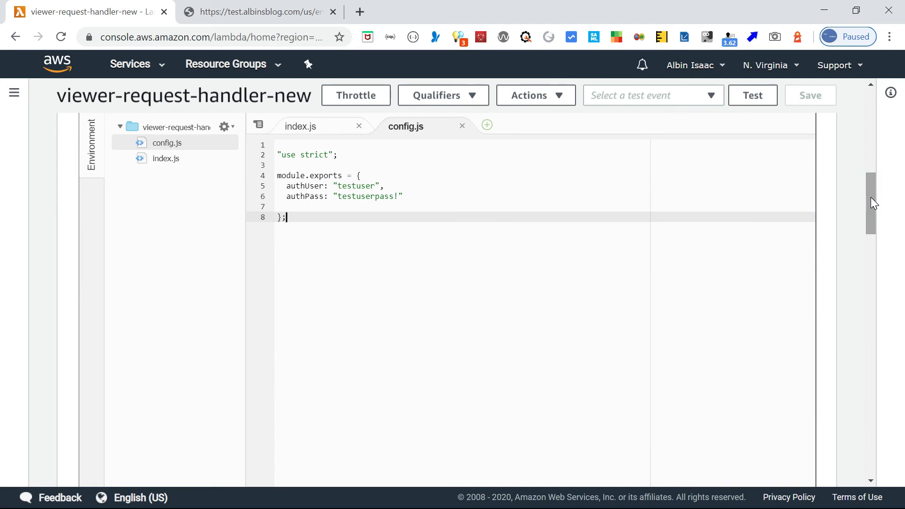
# Review config.js credentials and the index.js handler, highlighting the 401 response block.
pyautogui.click(166, 159)
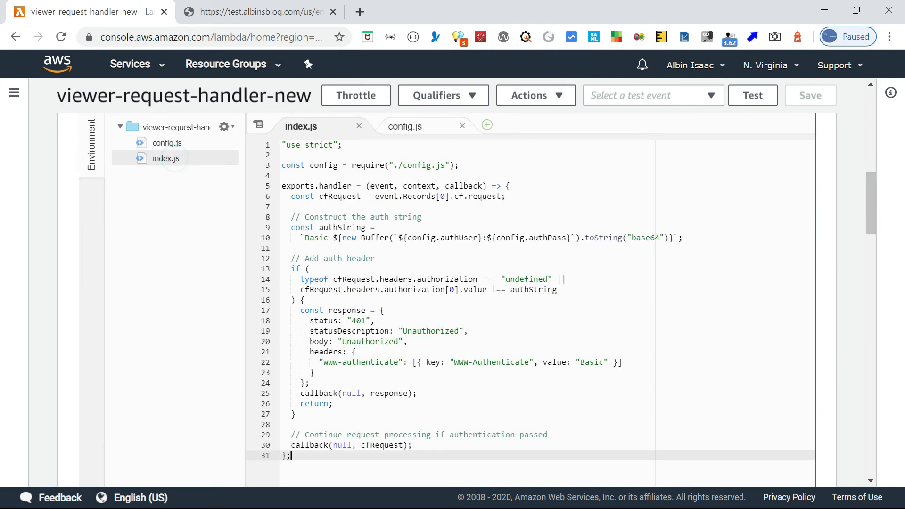
pyautogui.click(167, 142)
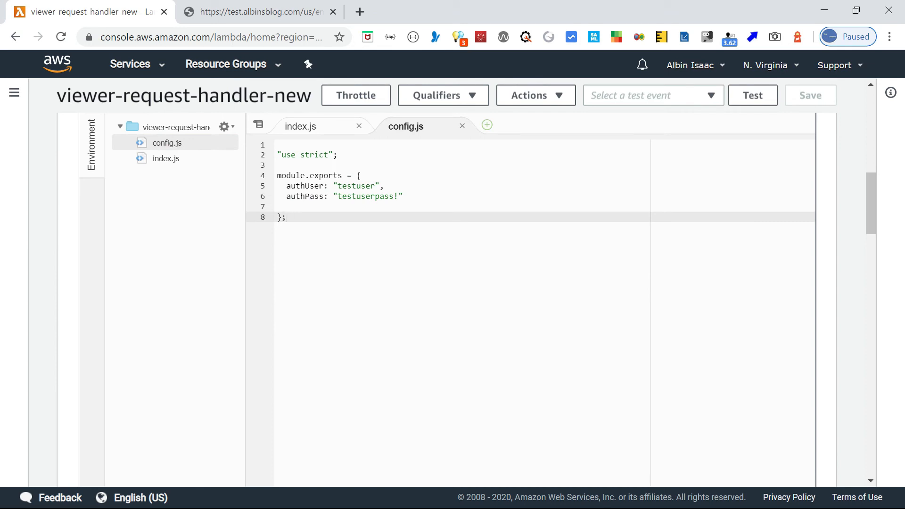
pyautogui.click(300, 126)
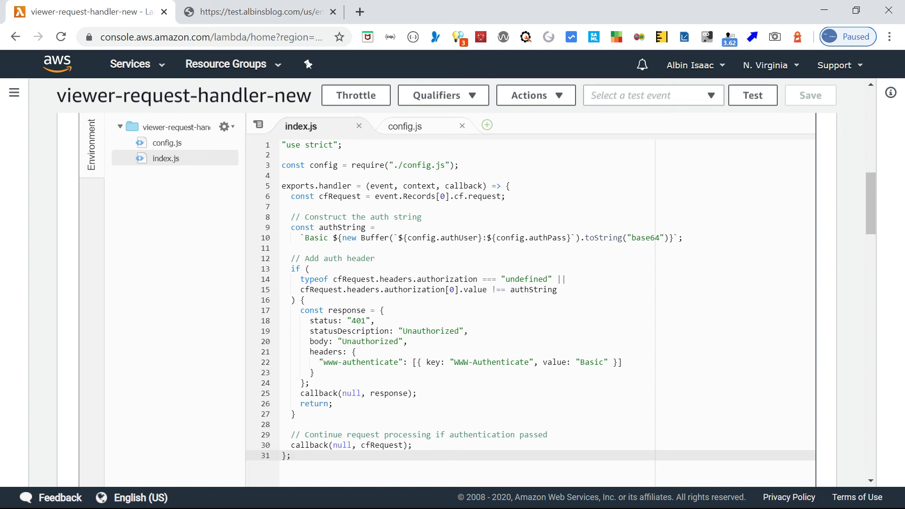
pyautogui.click(300, 321)
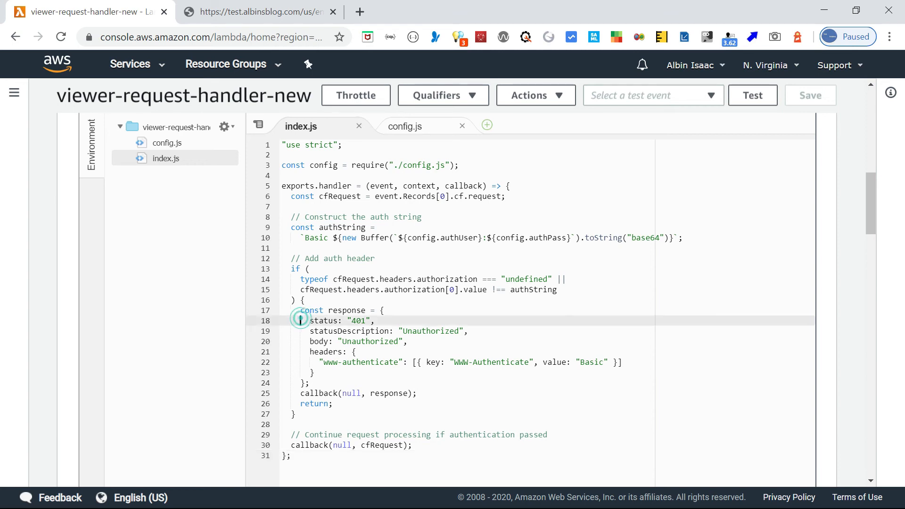
pyautogui.moveTo(305, 321); pyautogui.dragTo(312, 372)
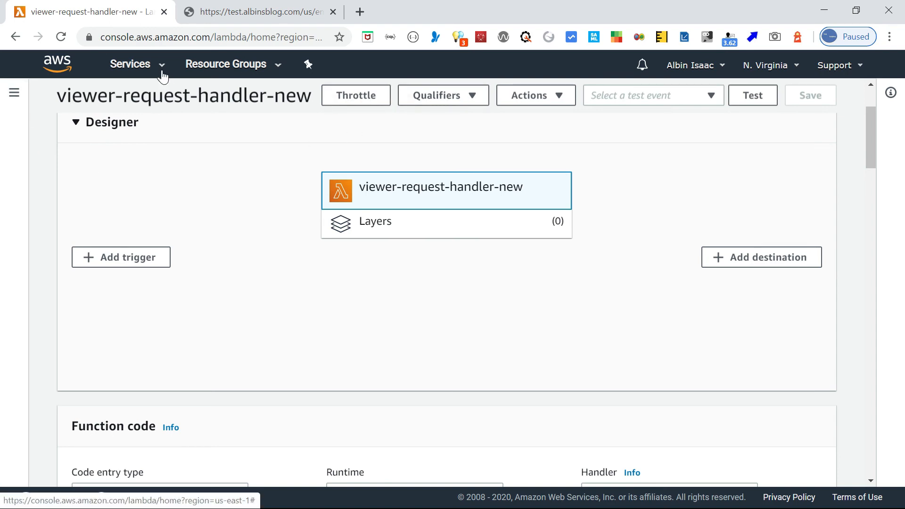
# Go to IAM Roles and load the viewer-request-handler-new-role-799iy3fh execution role.
pyautogui.click(130, 65)
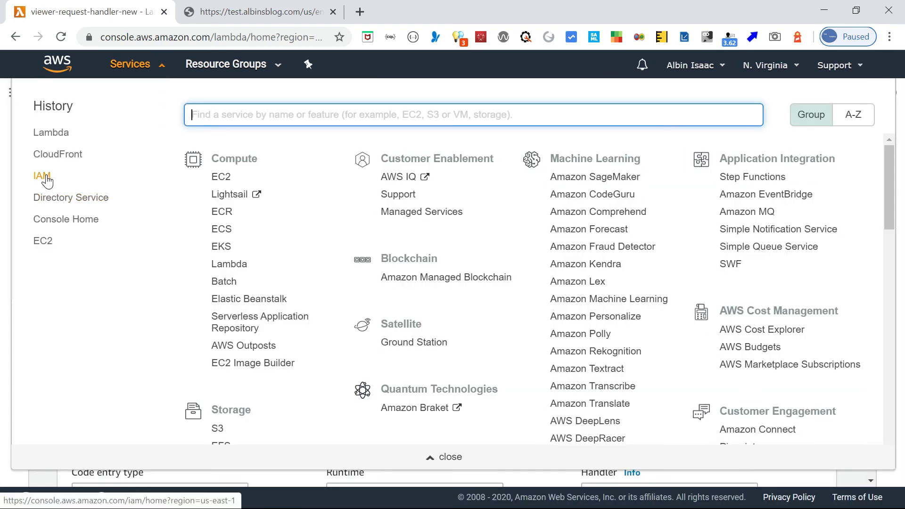
pyautogui.click(43, 176)
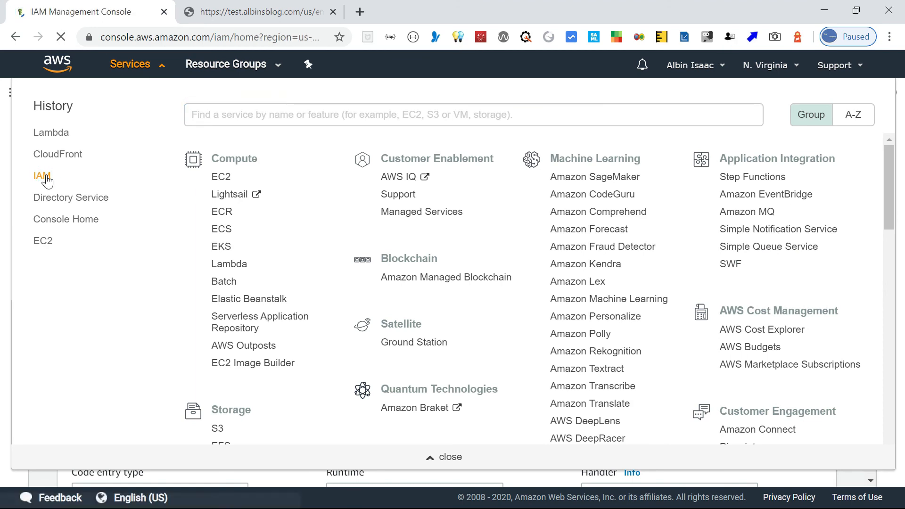
pyautogui.click(42, 176)
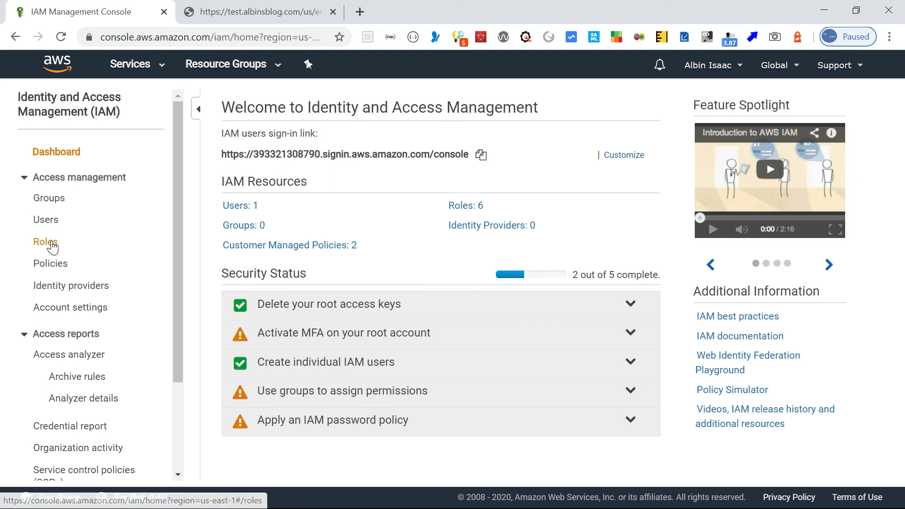
pyautogui.click(45, 241)
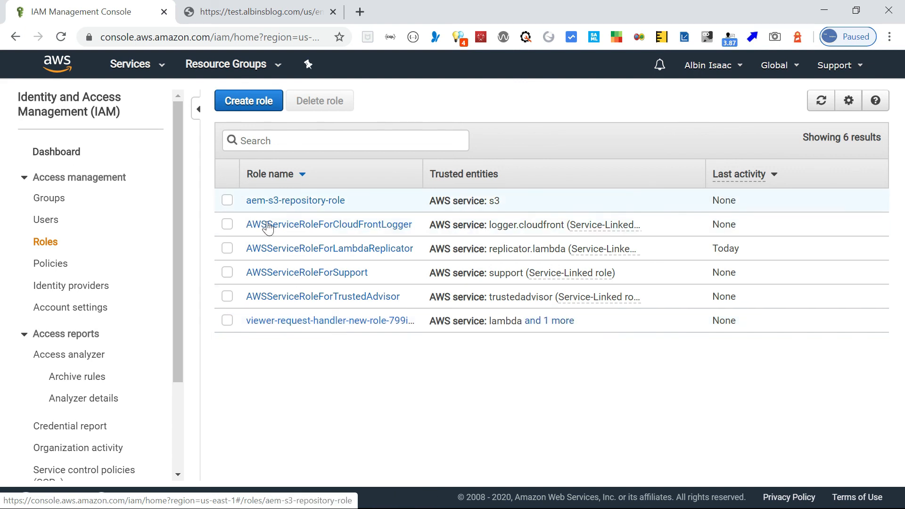
pyautogui.moveTo(320, 325)
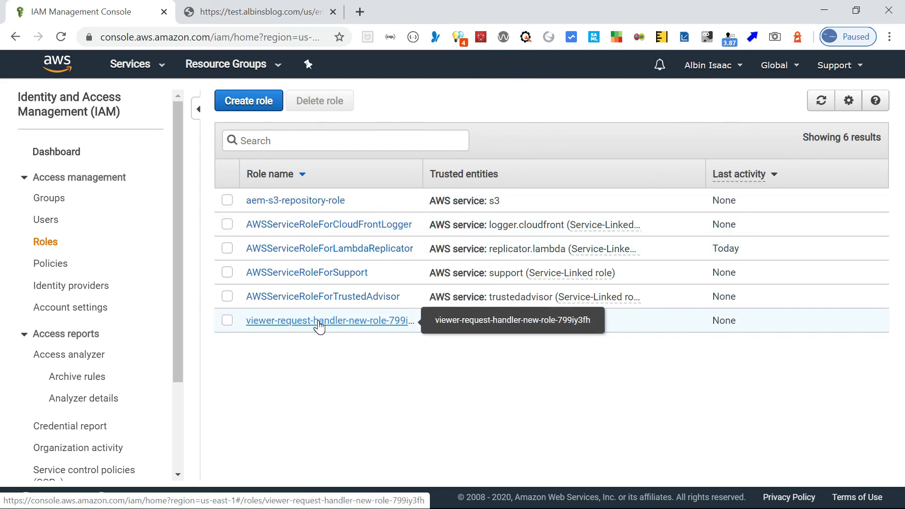
pyautogui.click(326, 321)
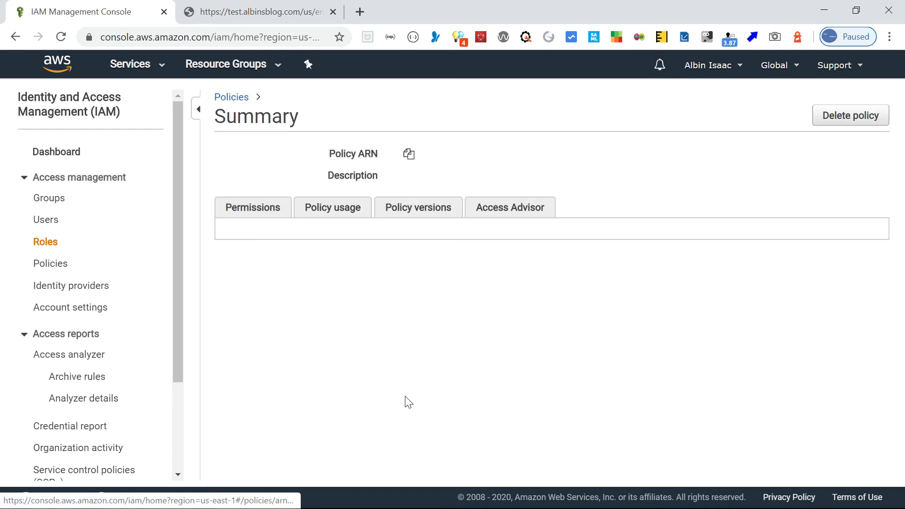
# Review the AWSLambdaBasicExecutionRole policy permissions and return to the role summary.
pyautogui.click(253, 208)
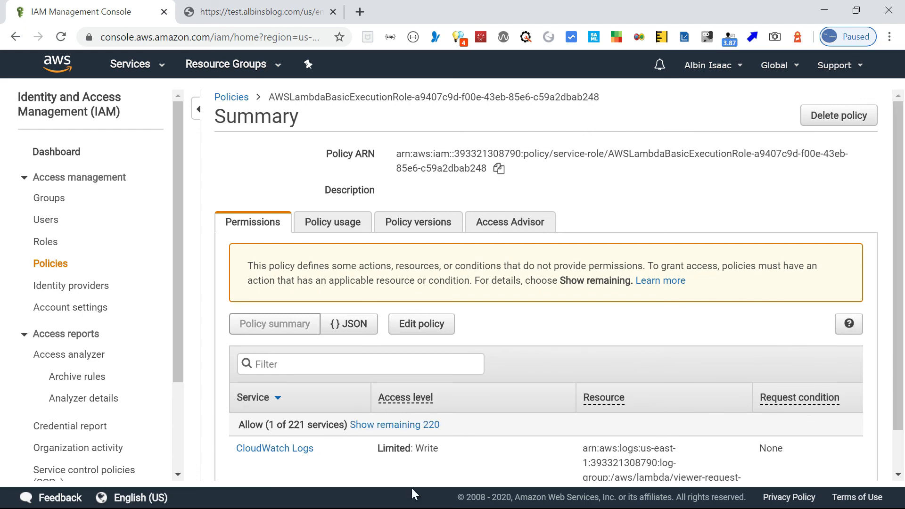
pyautogui.scroll(-3)
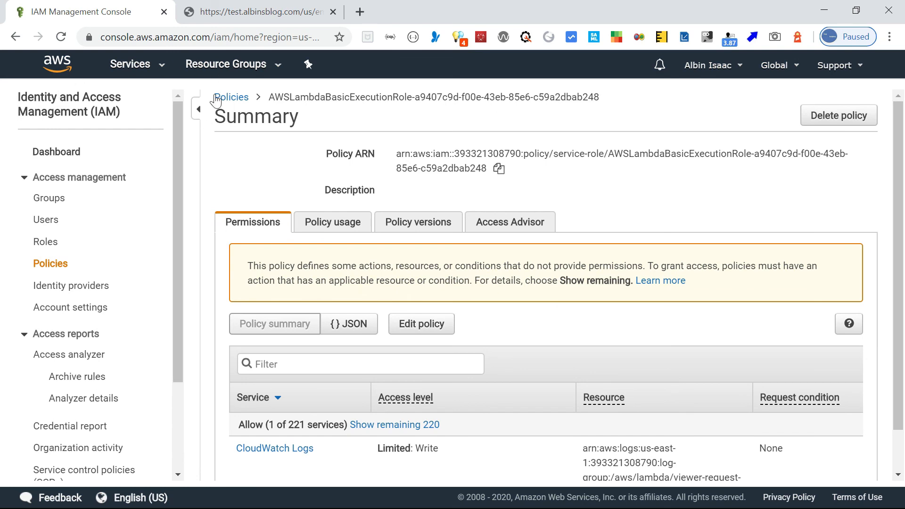
pyautogui.click(230, 96)
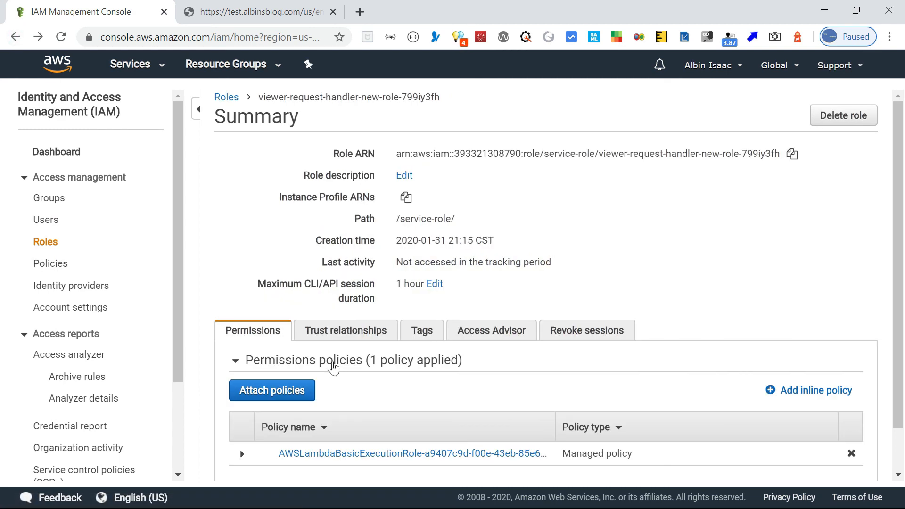
# Show Trust relationships listing lambda.amazonaws.com and edgelambda.amazonaws.com as trusted entities.
pyautogui.click(345, 330)
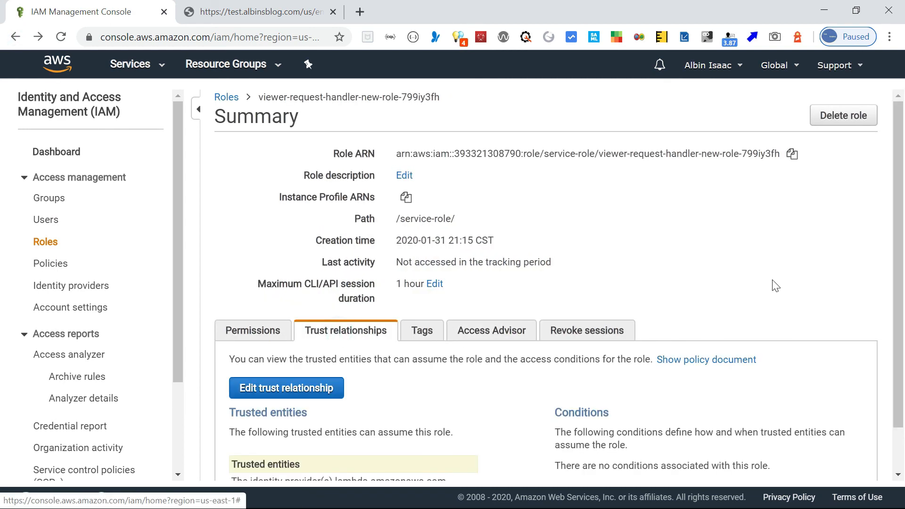
pyautogui.scroll(-3)
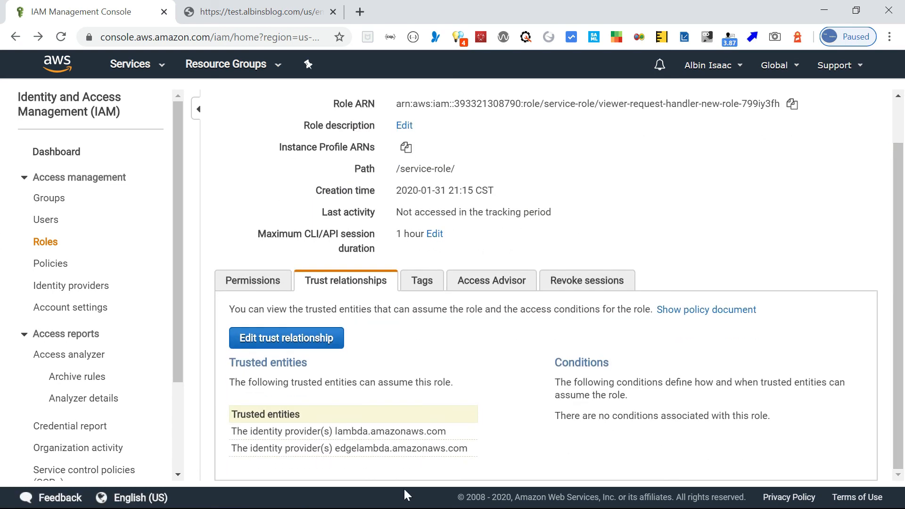